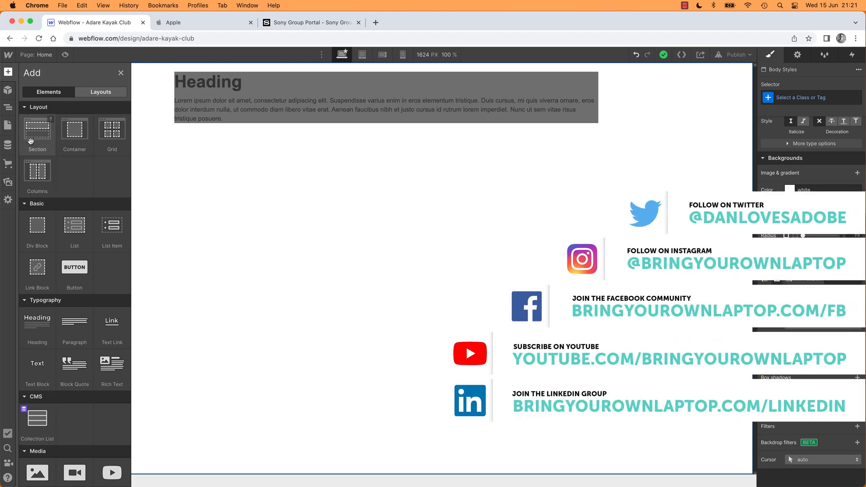
# Review the page structure in the Navigator, then go to the Webflow Dashboard with its empty All sites list
pyautogui.click(8, 110)
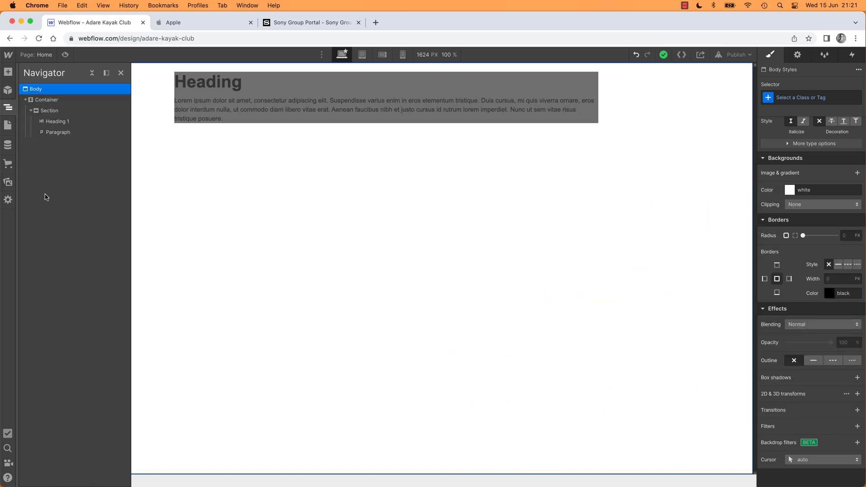
pyautogui.click(120, 72)
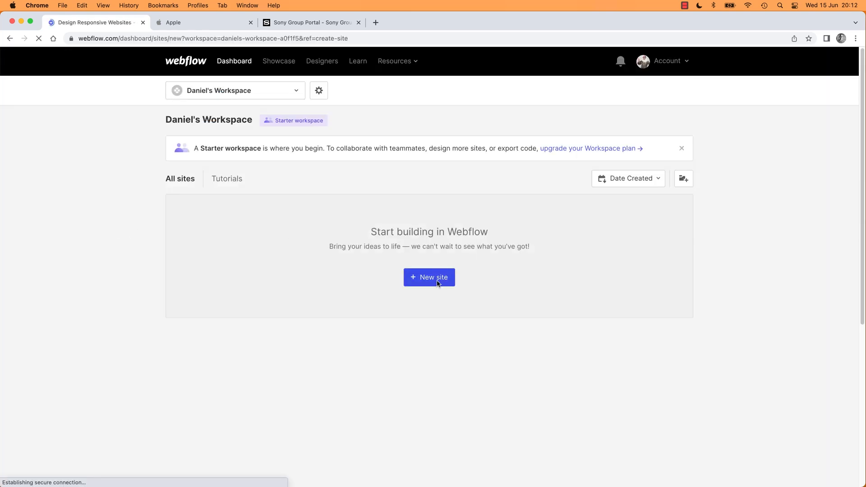
# Create a new Blank Site named 'Adare Kayak Club', landing on its empty Designer canvas
pyautogui.click(428, 277)
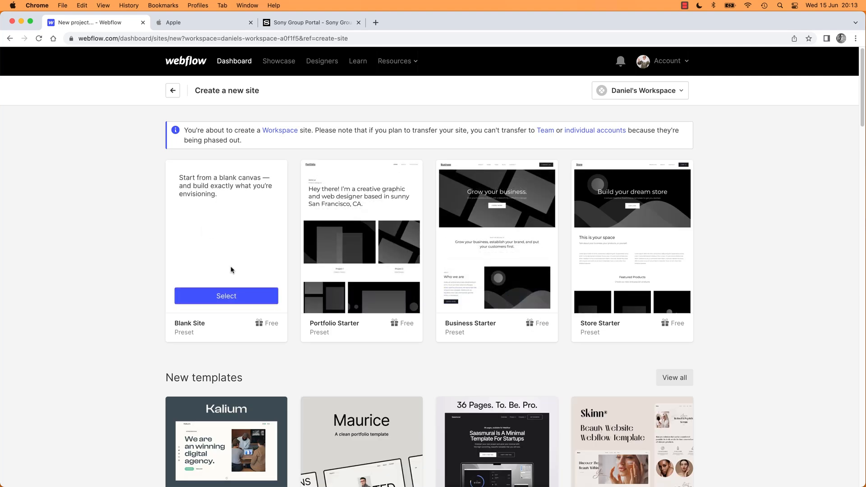
pyautogui.click(226, 296)
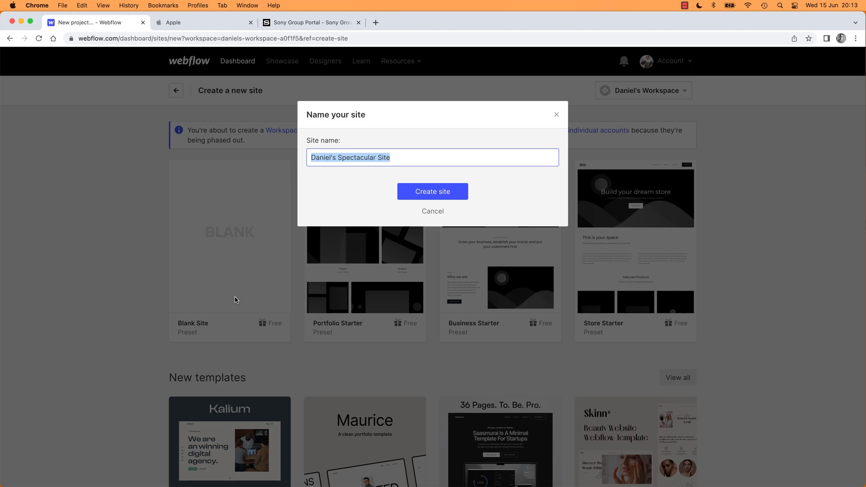
pyautogui.write('Adare')
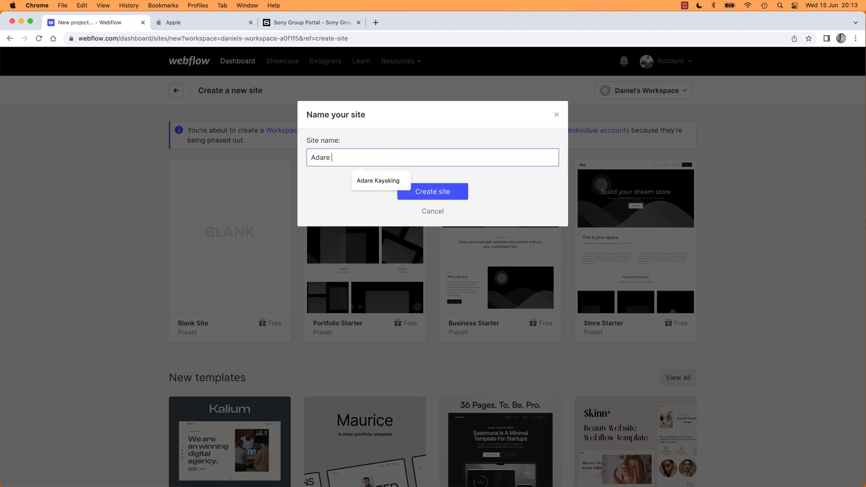
pyautogui.write('Kayak')
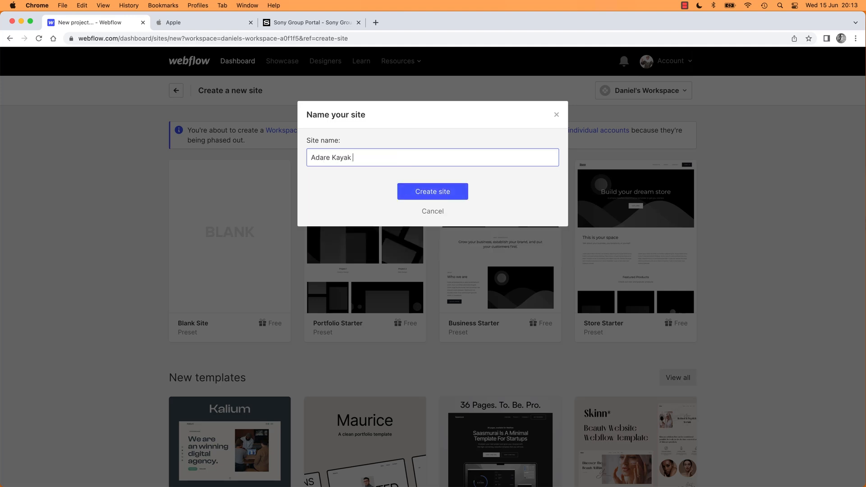
pyautogui.write('Club')
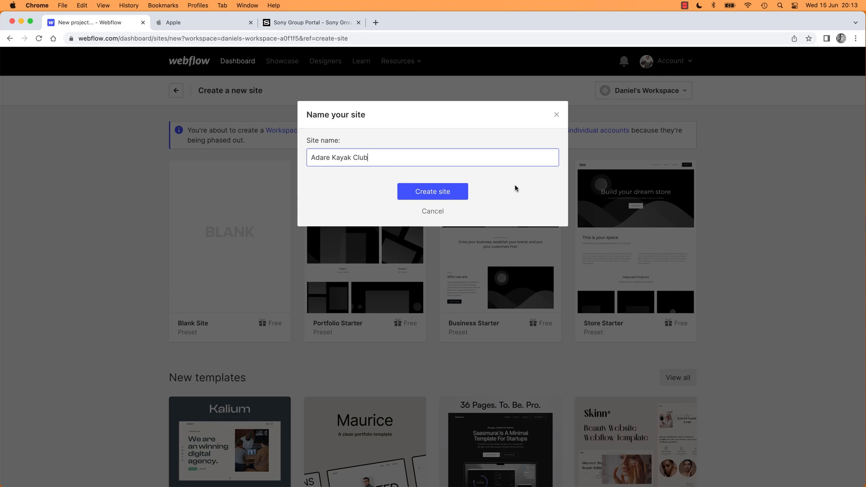
pyautogui.click(432, 191)
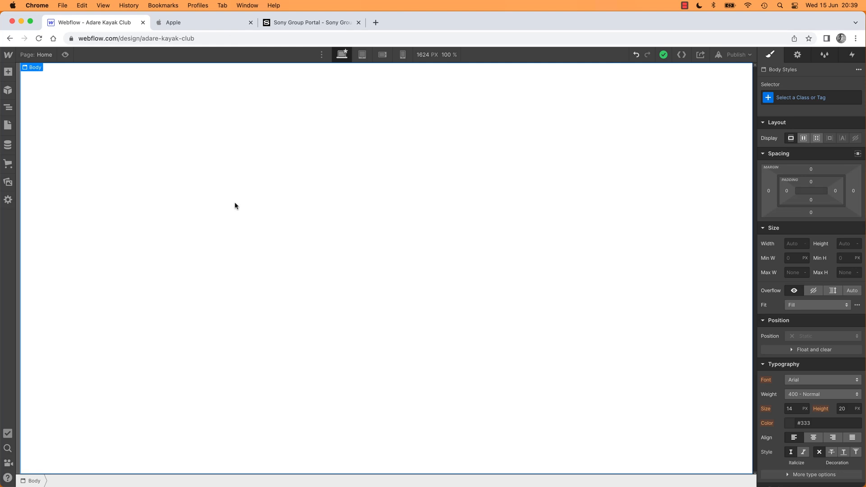
pyautogui.moveTo(262, 260)
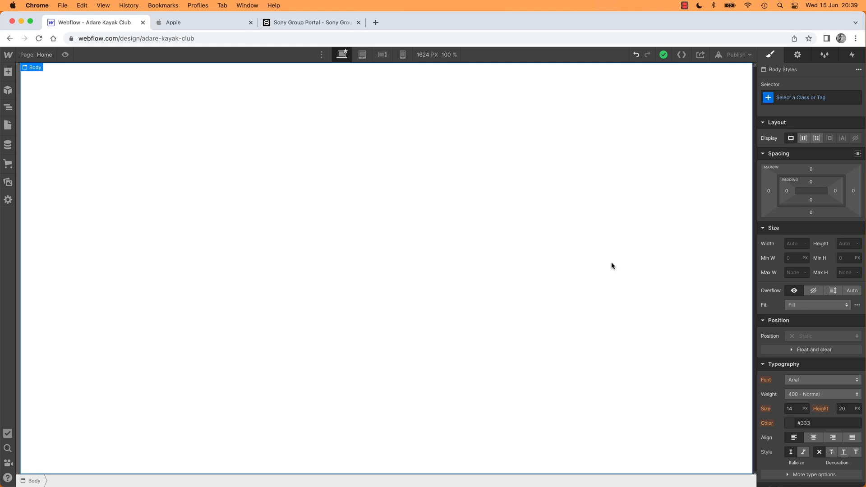
pyautogui.moveTo(313, 222)
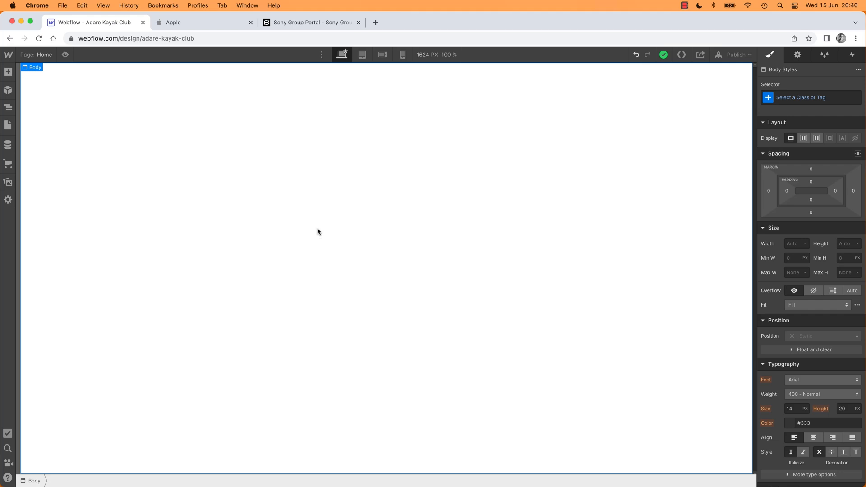
pyautogui.moveTo(66, 55)
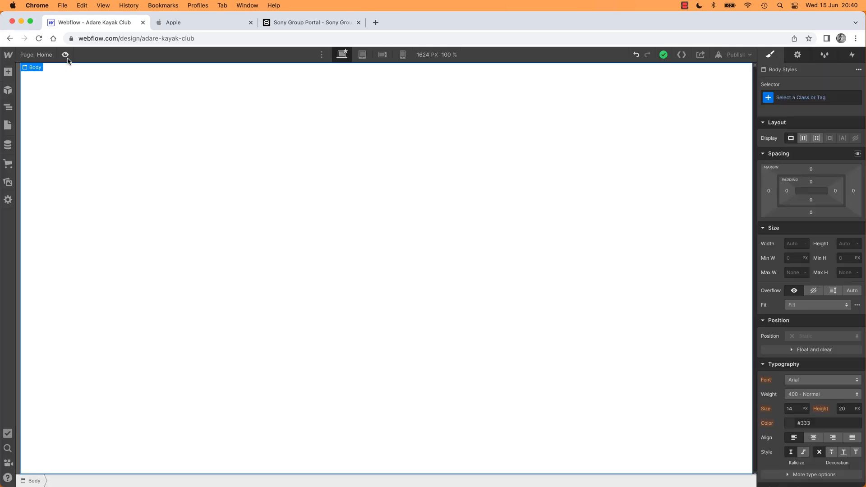
pyautogui.moveTo(137, 109)
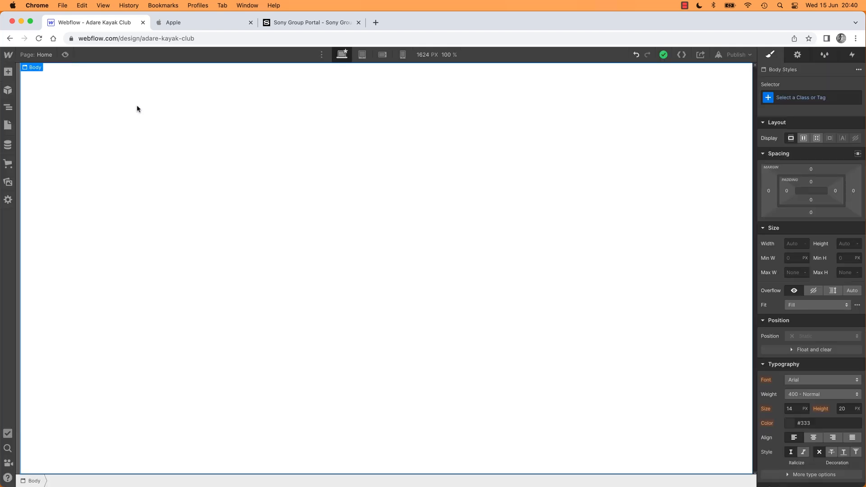
# Show the Add Elements panel listing sections, typography and other addable elements
pyautogui.click(9, 72)
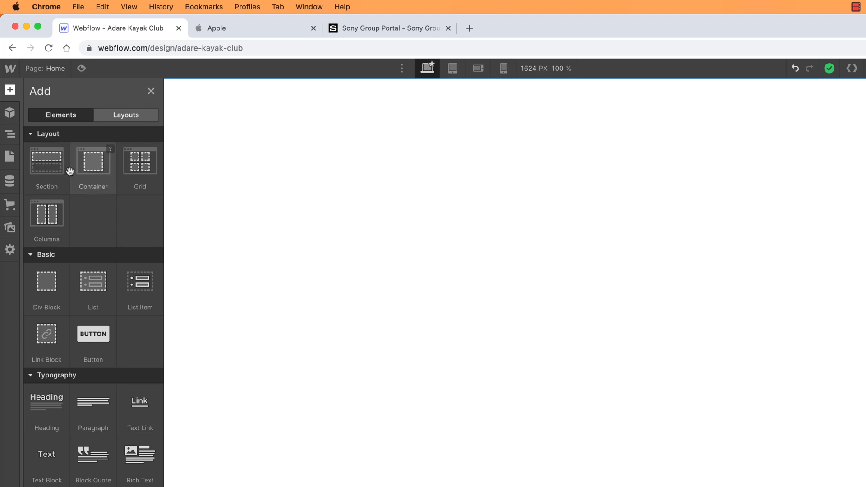
pyautogui.moveTo(89, 172)
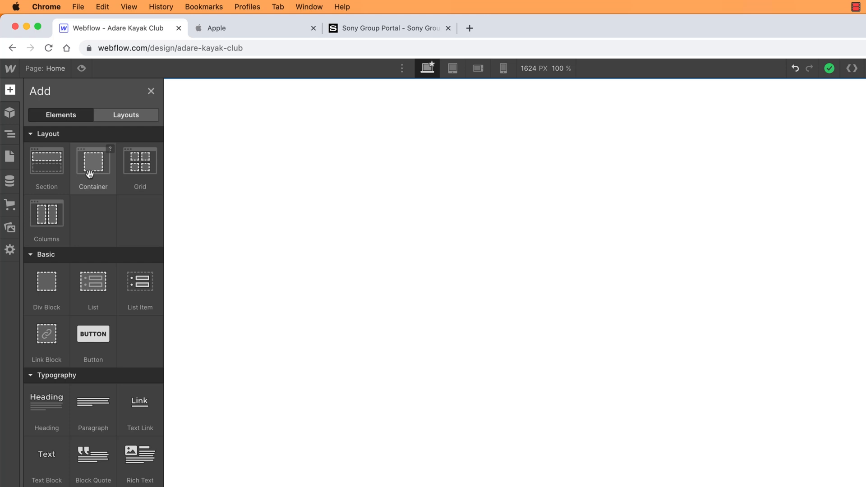
pyautogui.moveTo(46, 161)
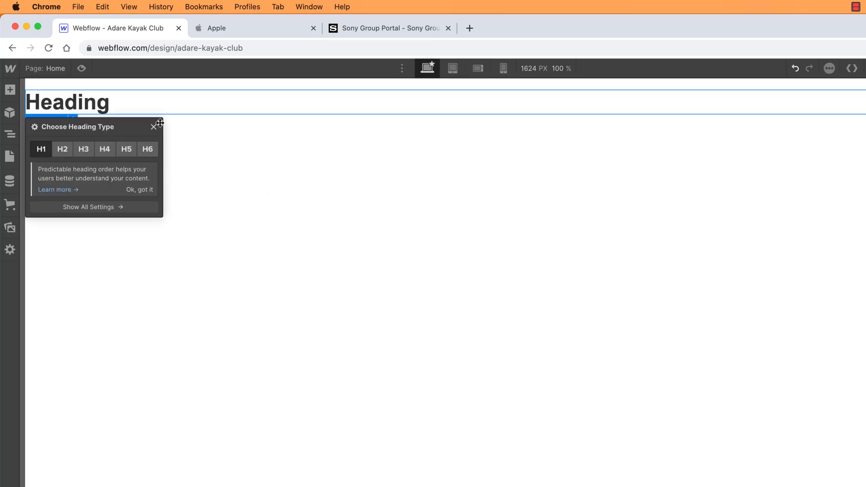
pyautogui.click(154, 126)
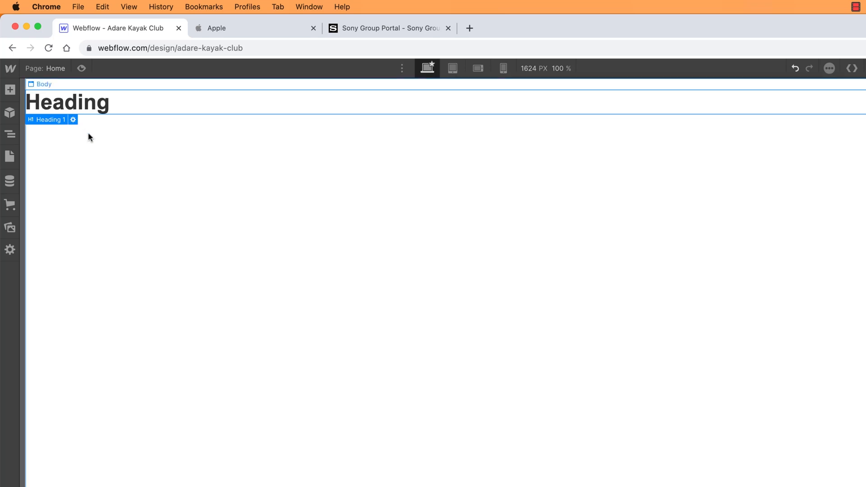
pyautogui.moveTo(90, 151)
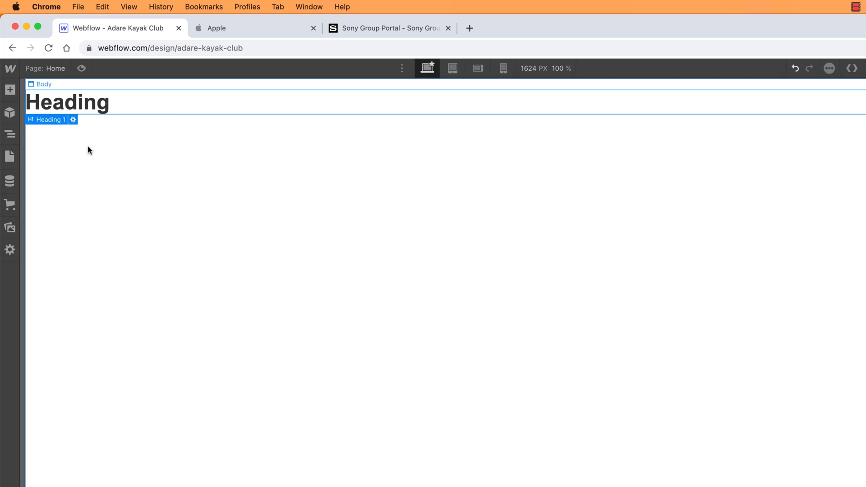
pyautogui.moveTo(85, 154)
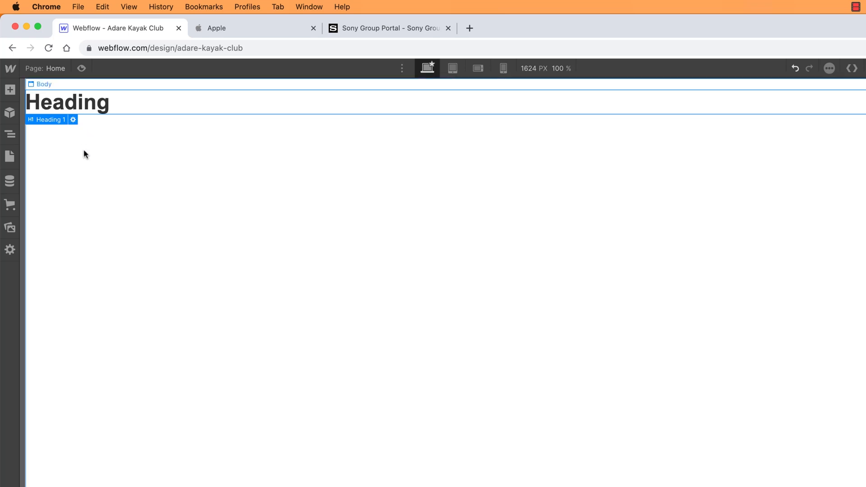
pyautogui.click(10, 89)
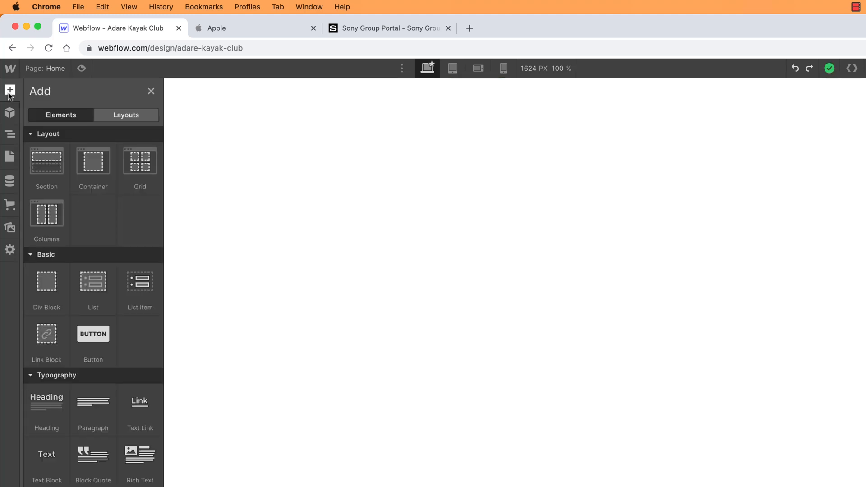
pyautogui.moveTo(46, 162)
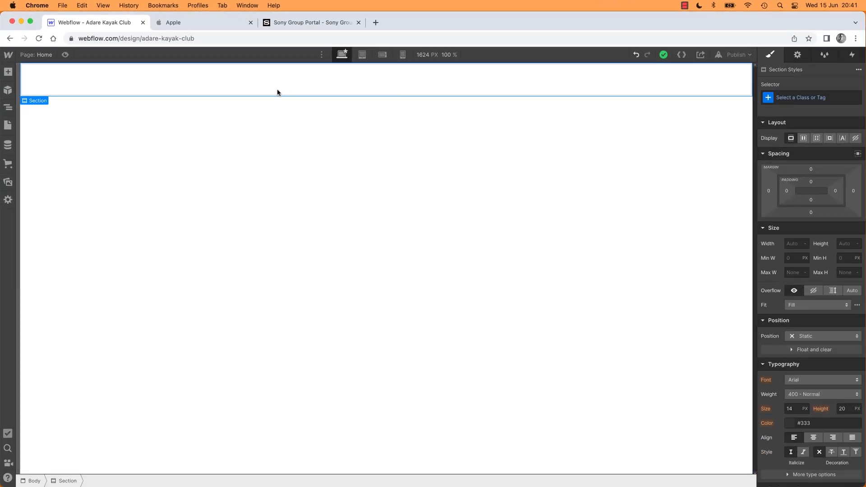
pyautogui.moveTo(186, 82)
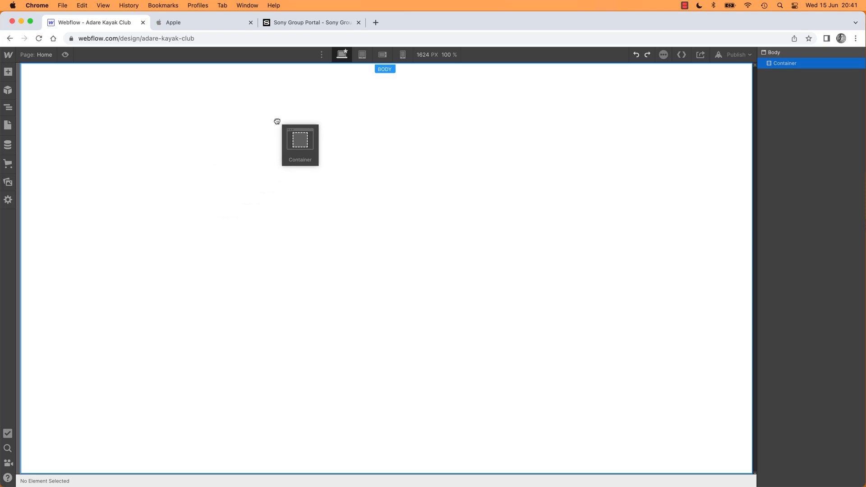
# Place a Container element directly onto the page Body
pyautogui.click(300, 140)
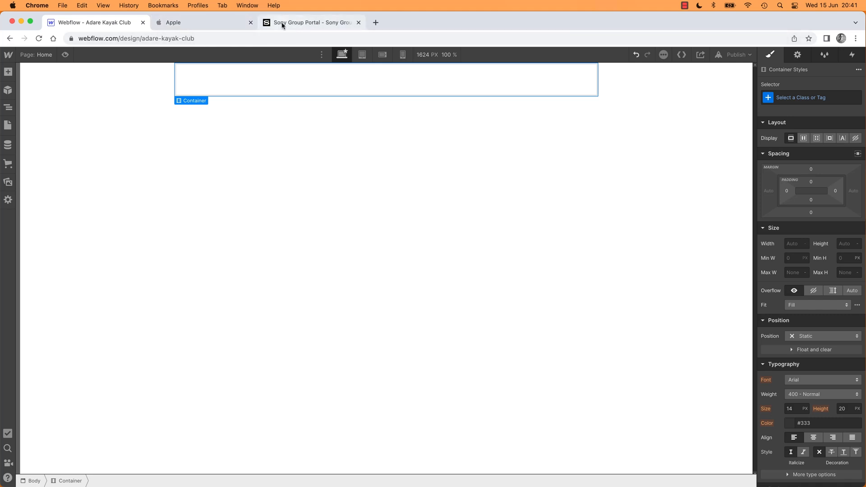
# Browse down the Sony Group Portal news page in another Chrome tab
pyautogui.click(311, 23)
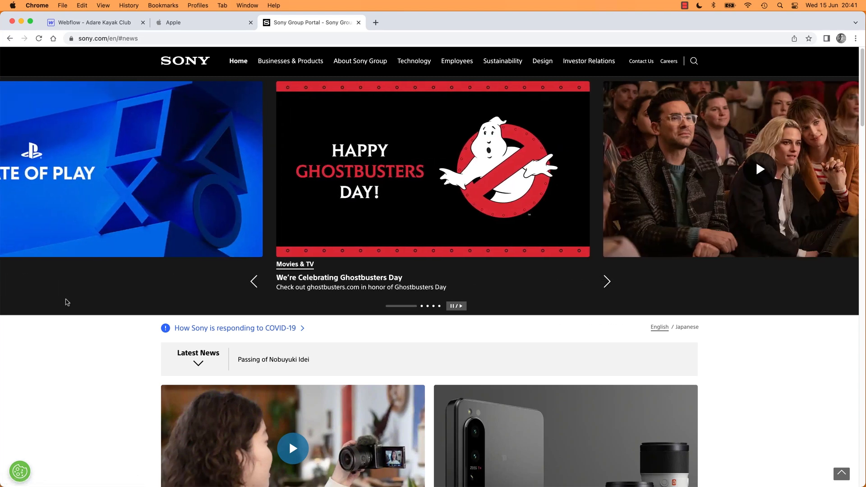
pyautogui.scroll(-3)
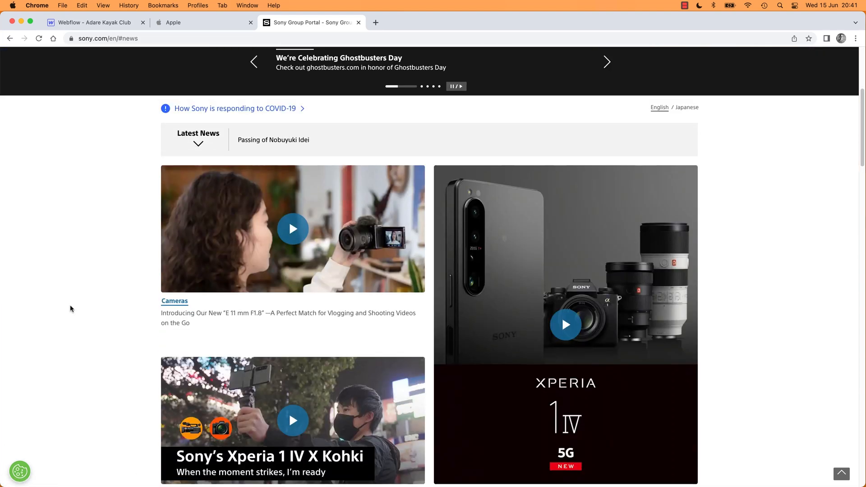
pyautogui.scroll(-3)
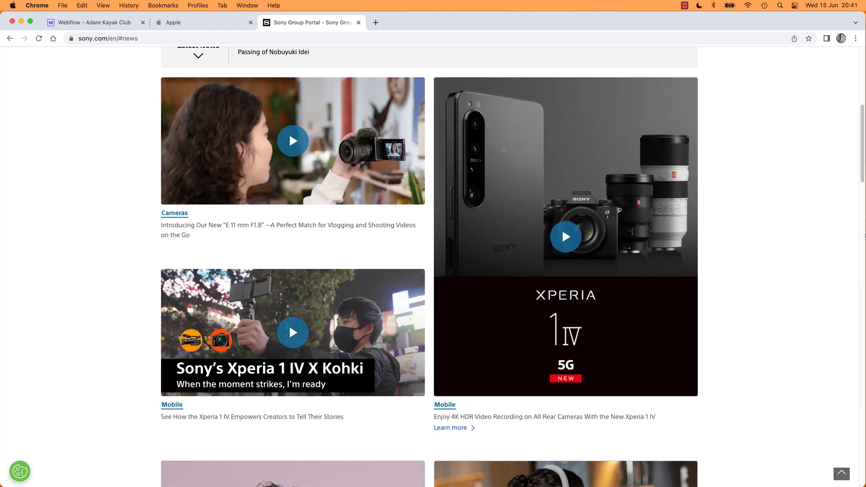
pyautogui.moveTo(777, 279)
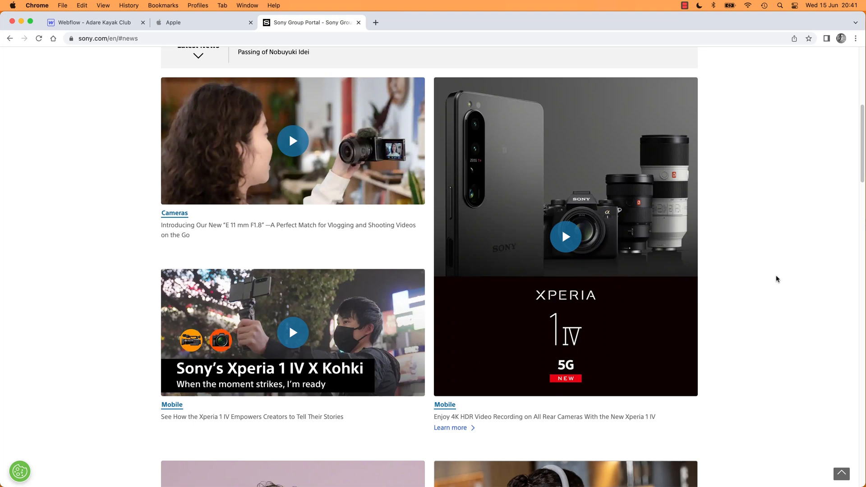
pyautogui.moveTo(38, 180)
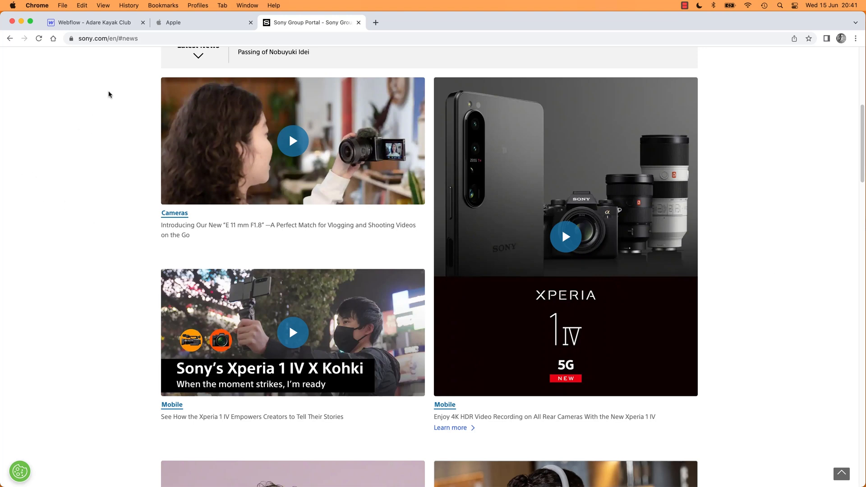
# Return to the Webflow design with the Add panel showing, then switch to the Apple tab
pyautogui.click(92, 22)
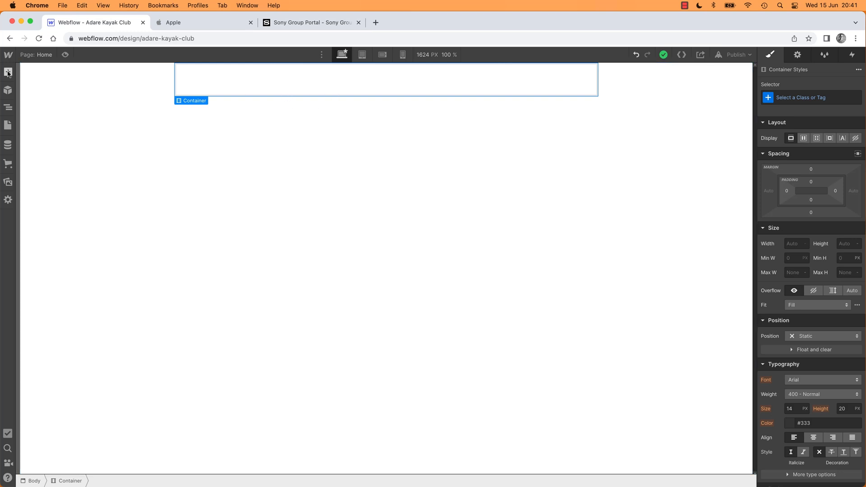
pyautogui.click(8, 73)
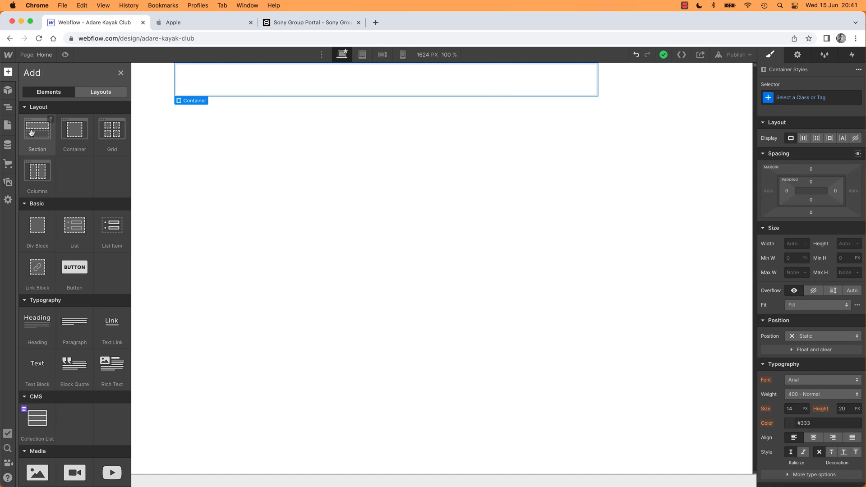
pyautogui.click(203, 23)
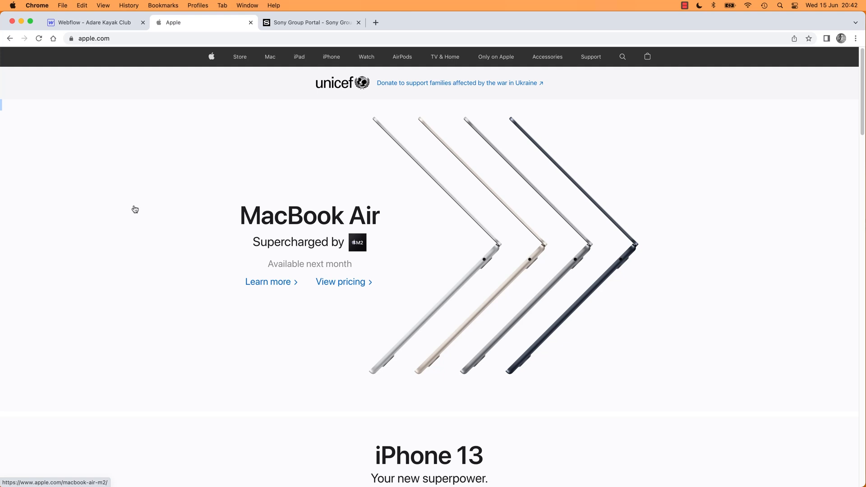
pyautogui.moveTo(237, 57)
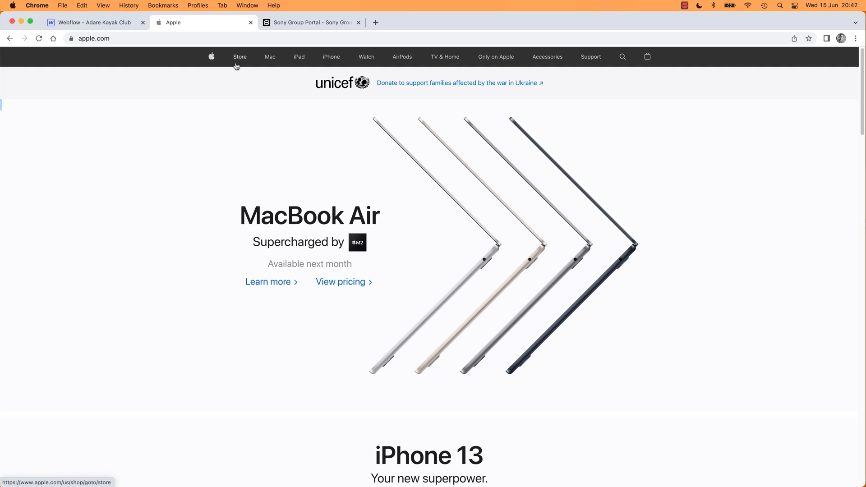
pyautogui.moveTo(195, 60)
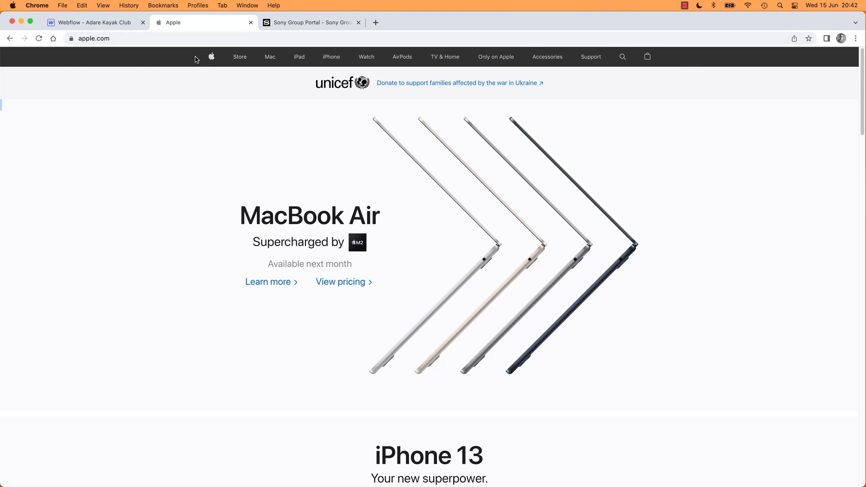
pyautogui.moveTo(265, 87)
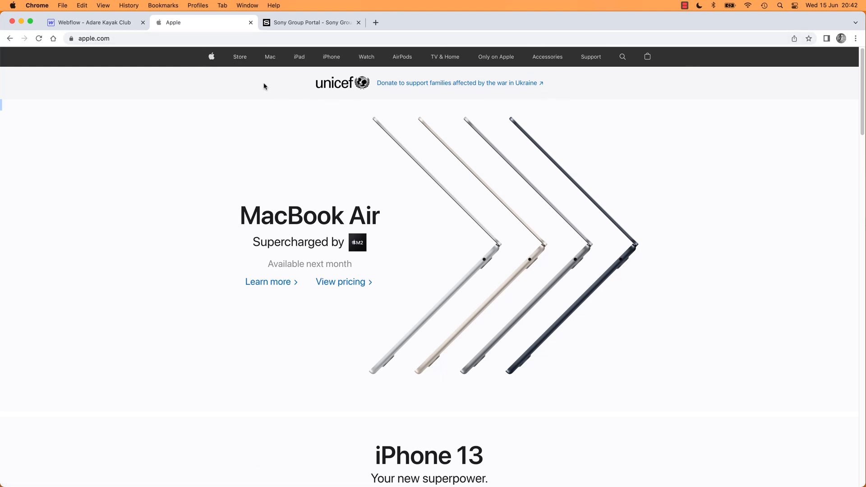
# Scroll down through the apple.com homepage
pyautogui.scroll(-3)
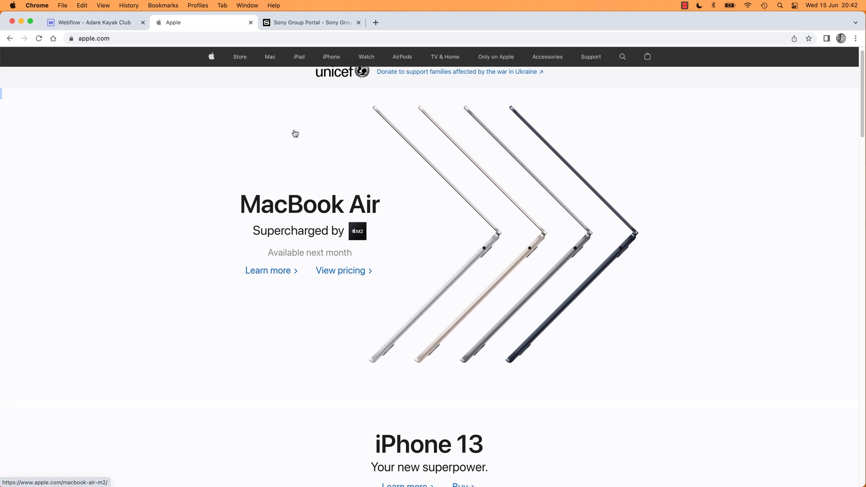
pyautogui.scroll(-3)
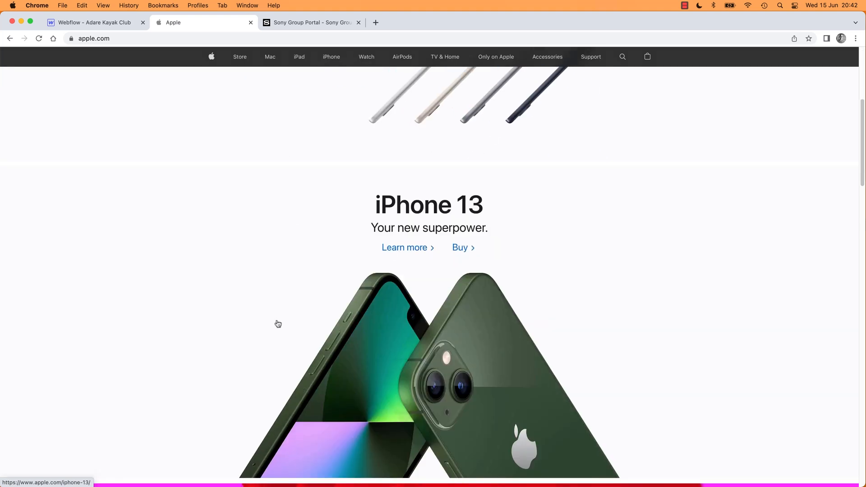
pyautogui.moveTo(324, 305)
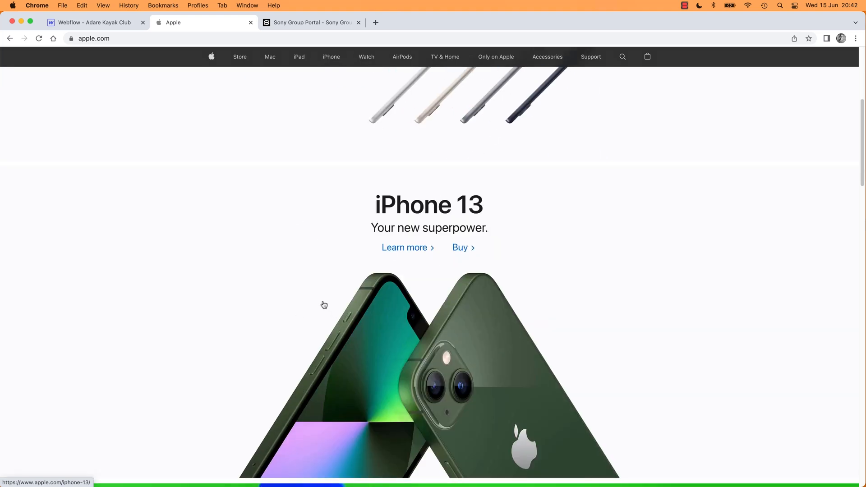
pyautogui.scroll(-3)
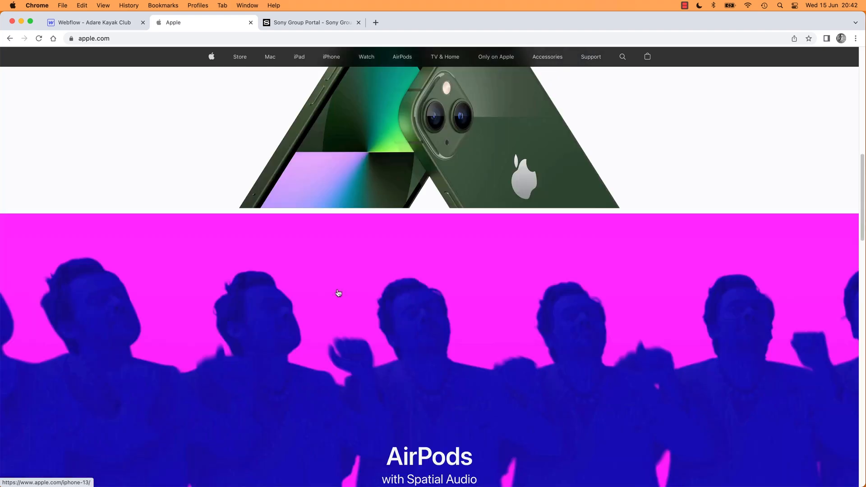
pyautogui.scroll(-3)
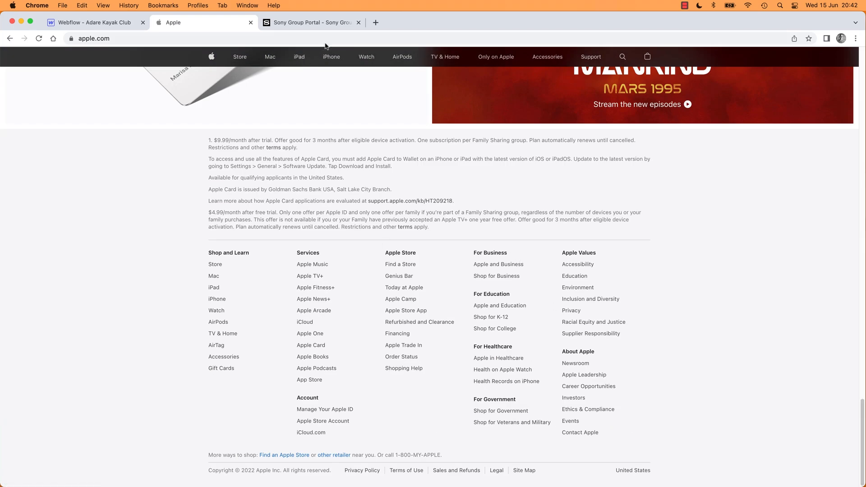
# Switch to the Sony Group Portal and scroll its homepage down to Latest News
pyautogui.click(310, 21)
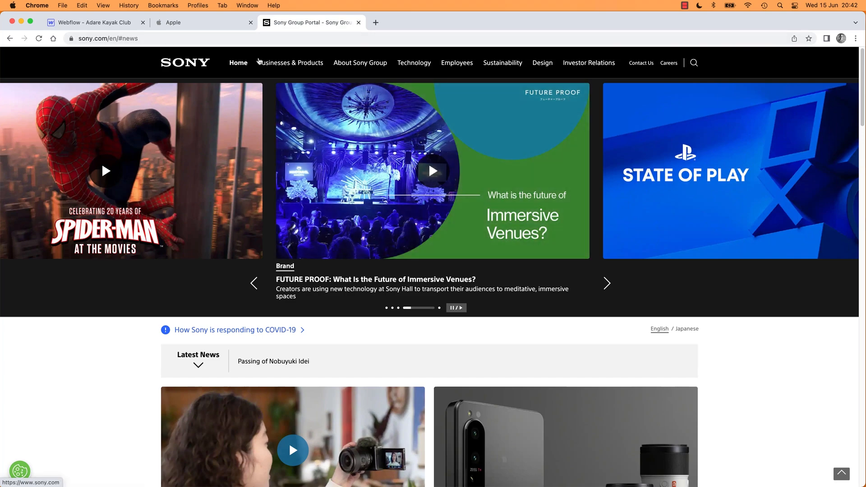
pyautogui.scroll(-3)
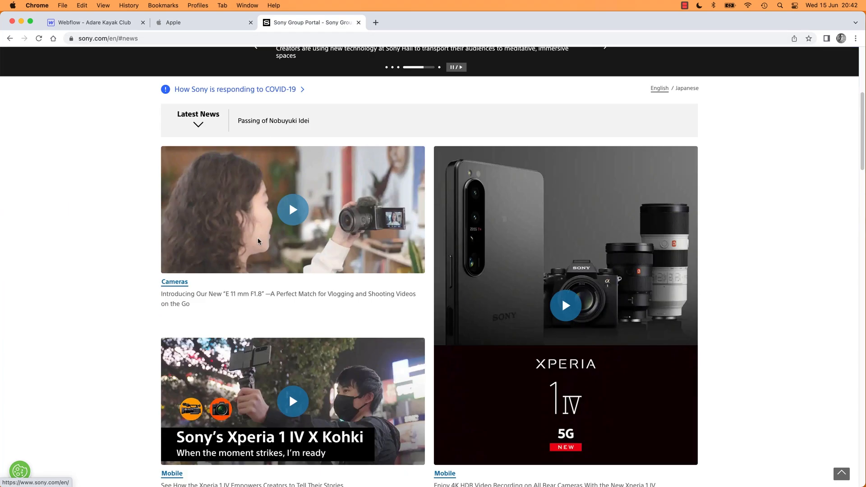
pyautogui.scroll(-3)
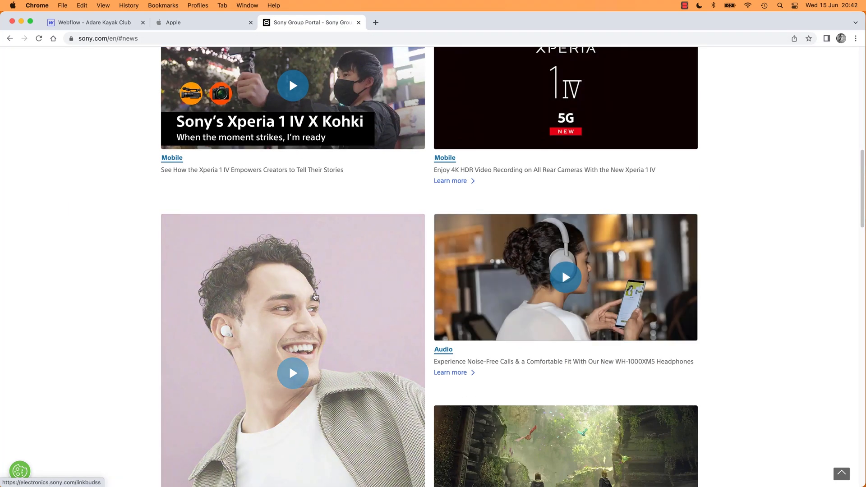
pyautogui.scroll(-3)
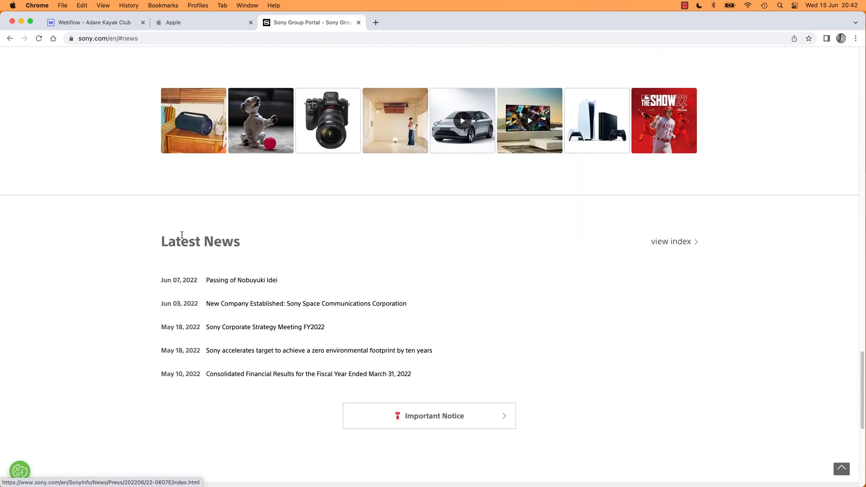
pyautogui.scroll(-3)
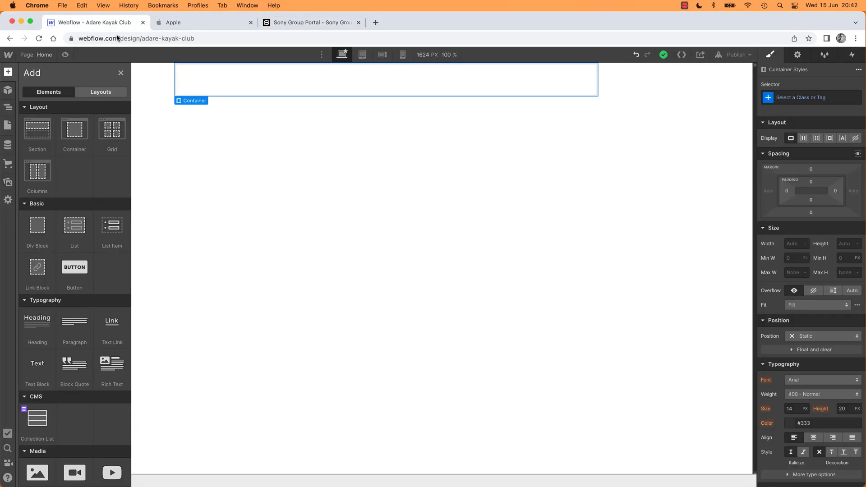
pyautogui.moveTo(37, 130)
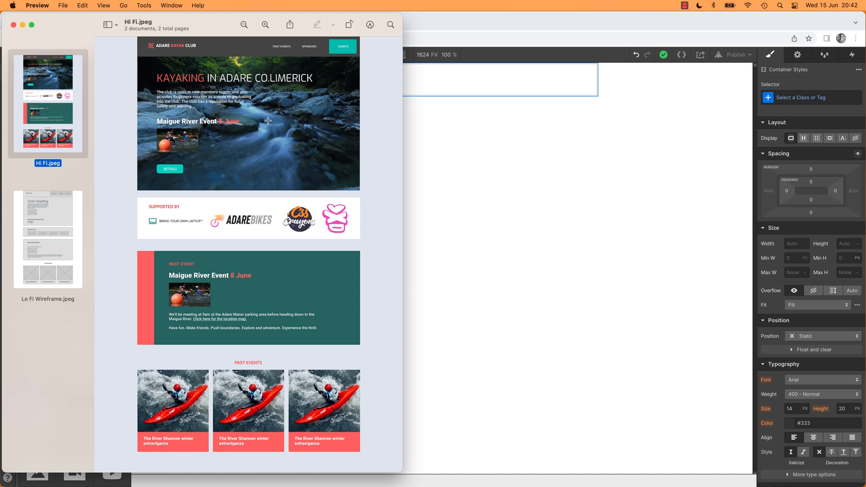
pyautogui.moveTo(145, 56)
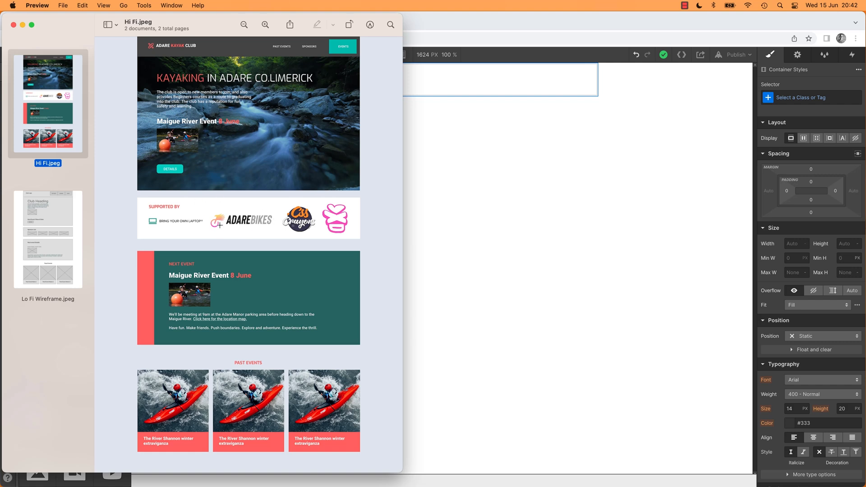
pyautogui.moveTo(197, 373)
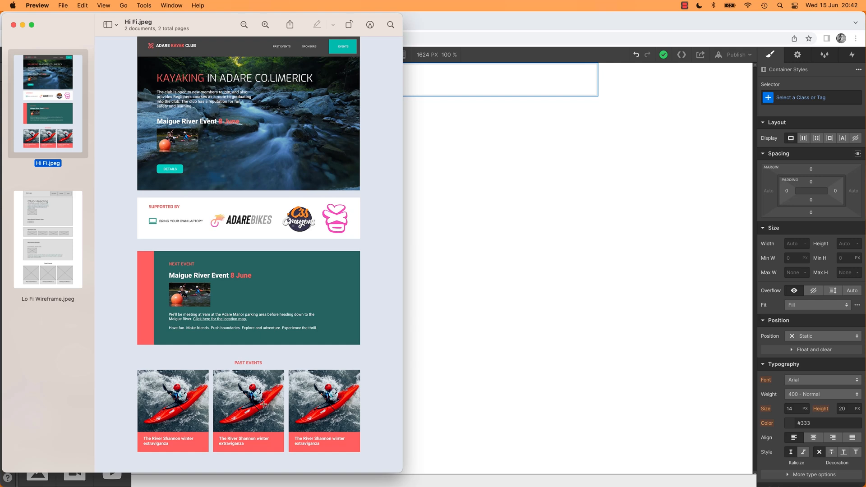
pyautogui.moveTo(326, 413)
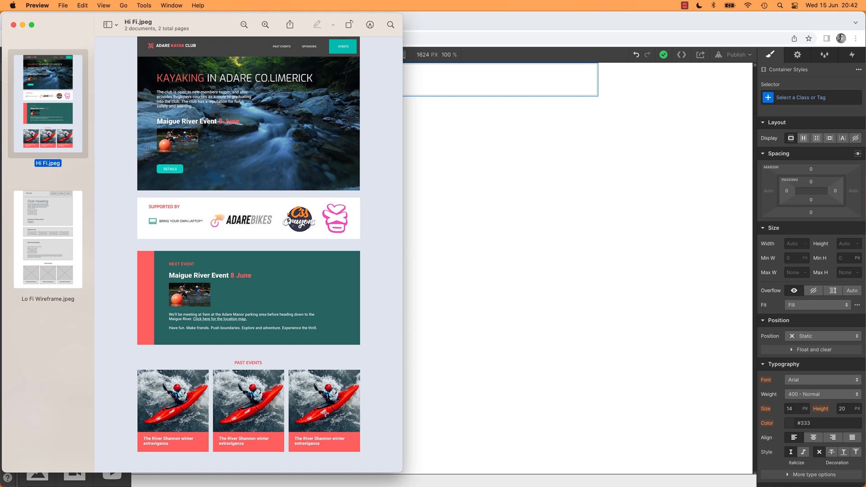
pyautogui.moveTo(453, 231)
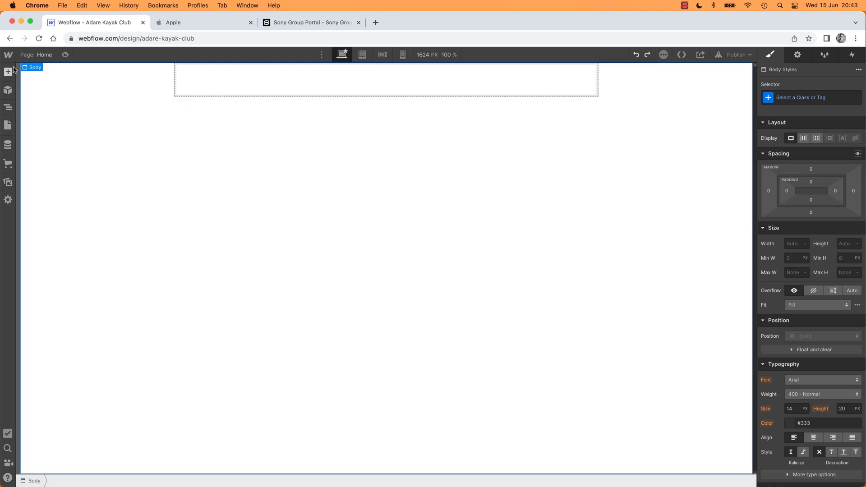
# Add a Section element from the Add panel and place it inside the Container
pyautogui.click(9, 71)
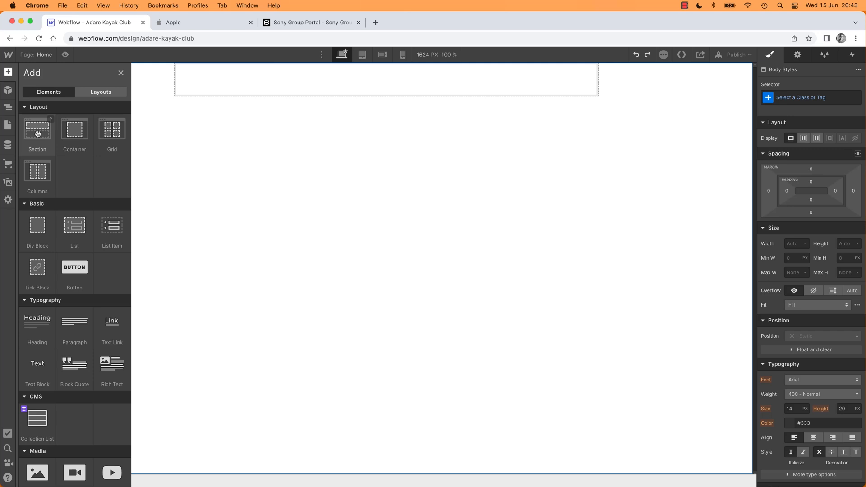
pyautogui.moveTo(37, 129); pyautogui.dragTo(251, 91)
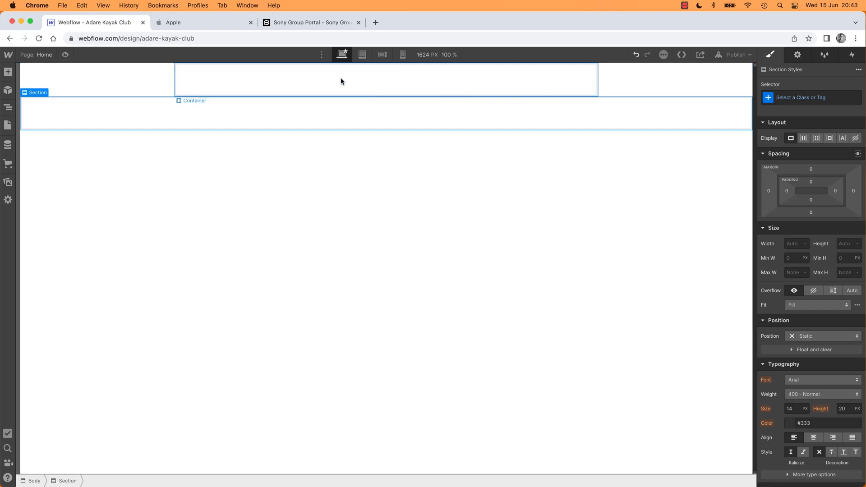
pyautogui.click(8, 72)
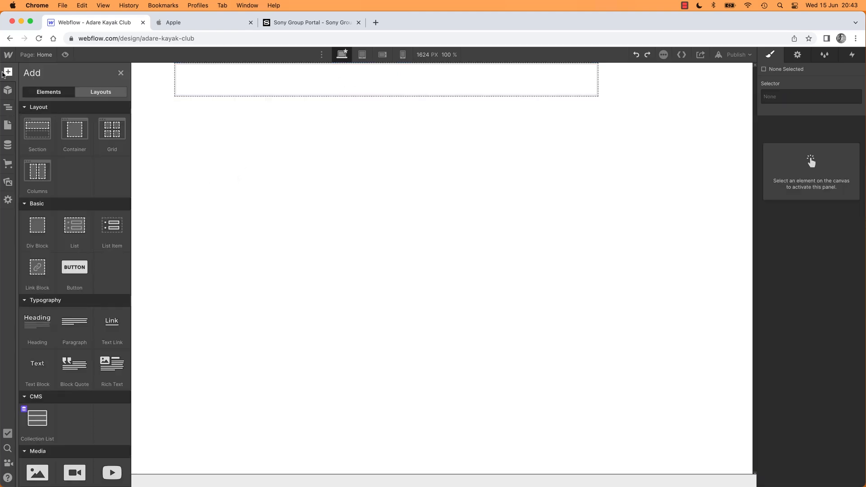
pyautogui.click(385, 79)
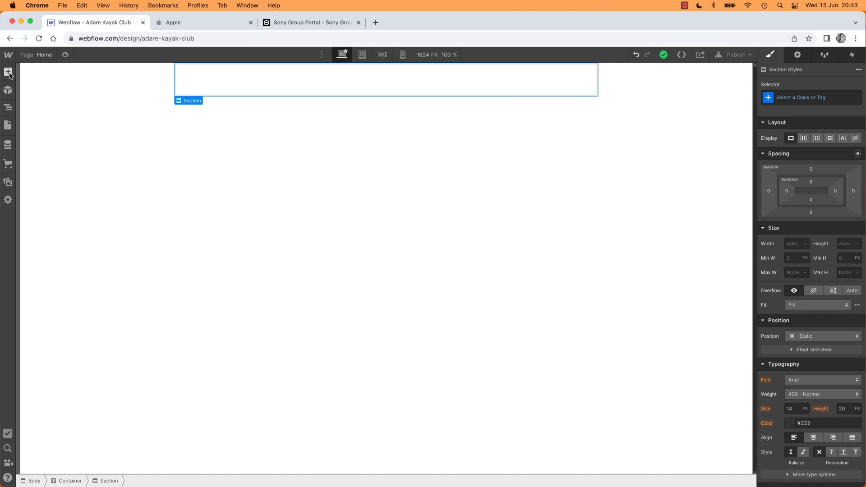
# Drag a Heading into the Section and dismiss the Choose Heading Type popup, keeping H1
pyautogui.click(8, 72)
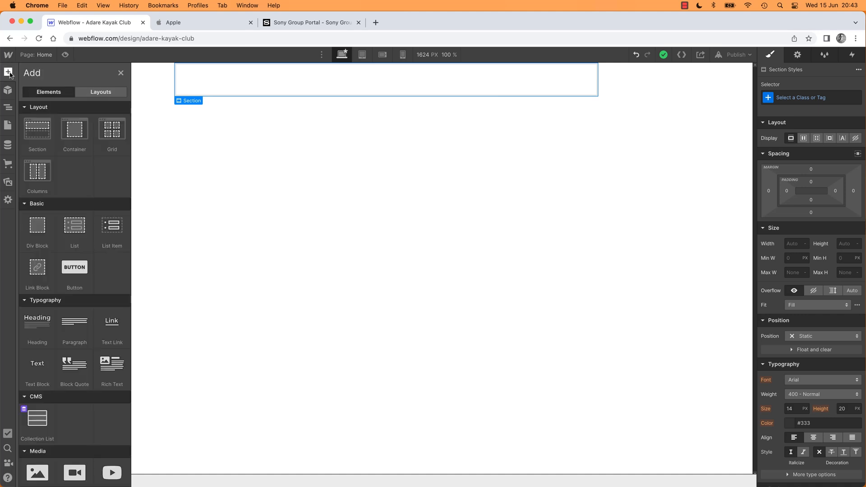
pyautogui.moveTo(37, 320)
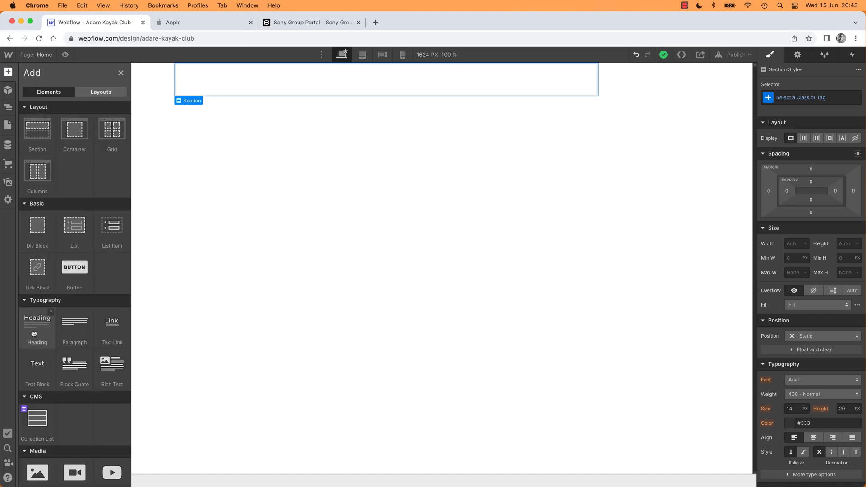
pyautogui.moveTo(37, 320); pyautogui.dragTo(287, 97)
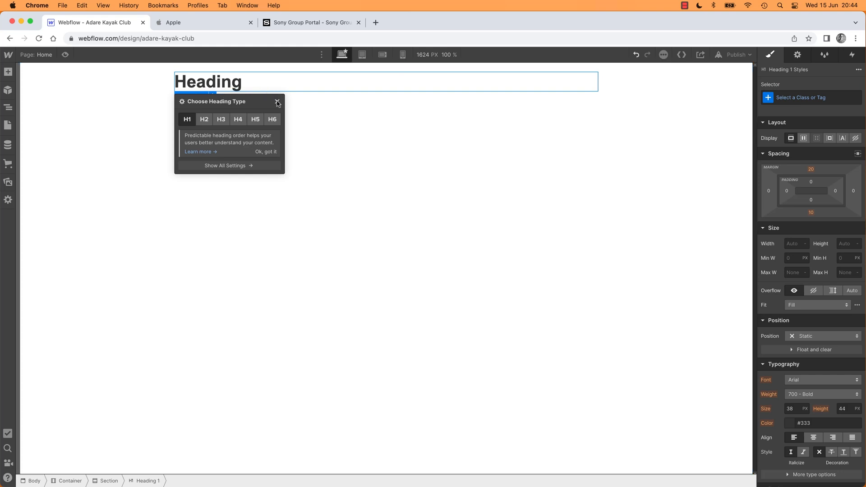
pyautogui.click(277, 103)
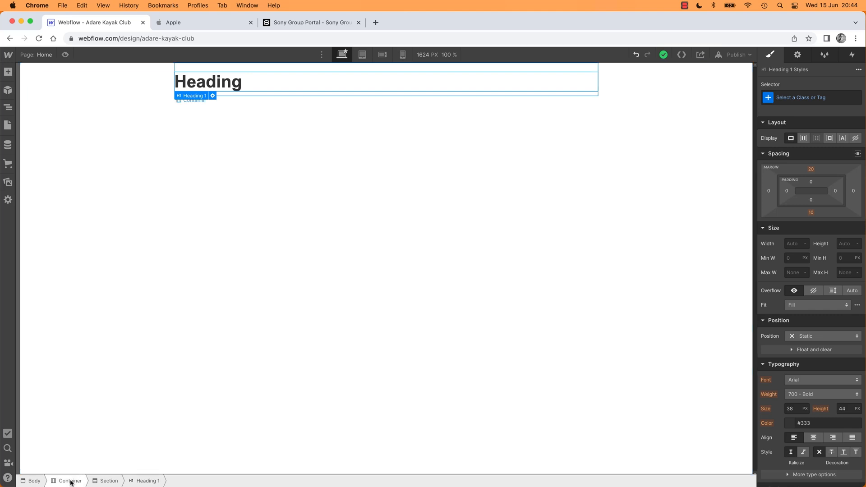
# Select the Container then the heading, and show the Navigator hierarchy Body > Container > Section > Heading 1
pyautogui.click(70, 481)
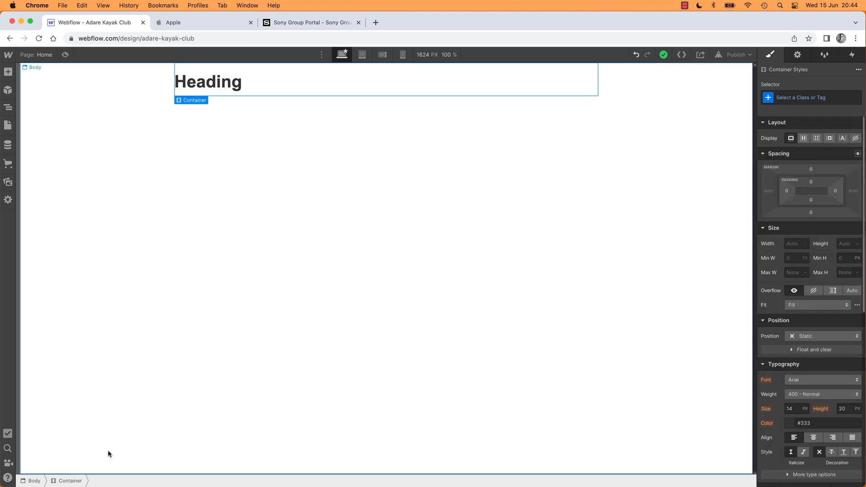
pyautogui.click(208, 82)
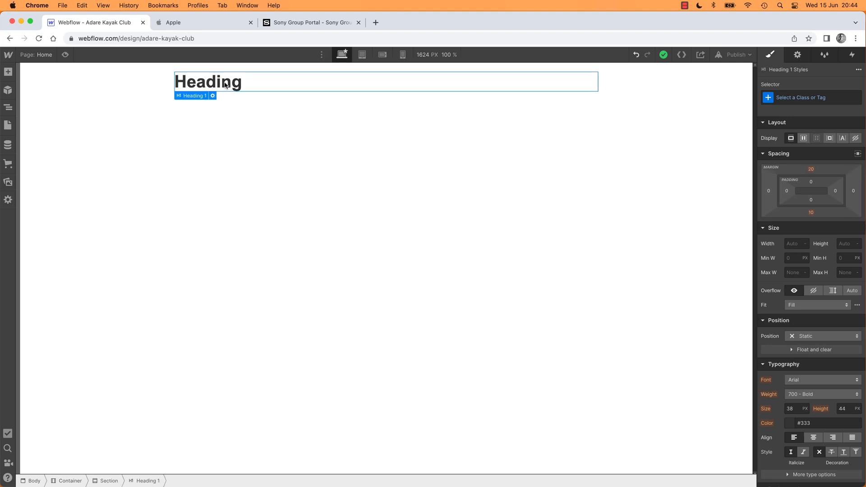
pyautogui.moveTo(8, 107)
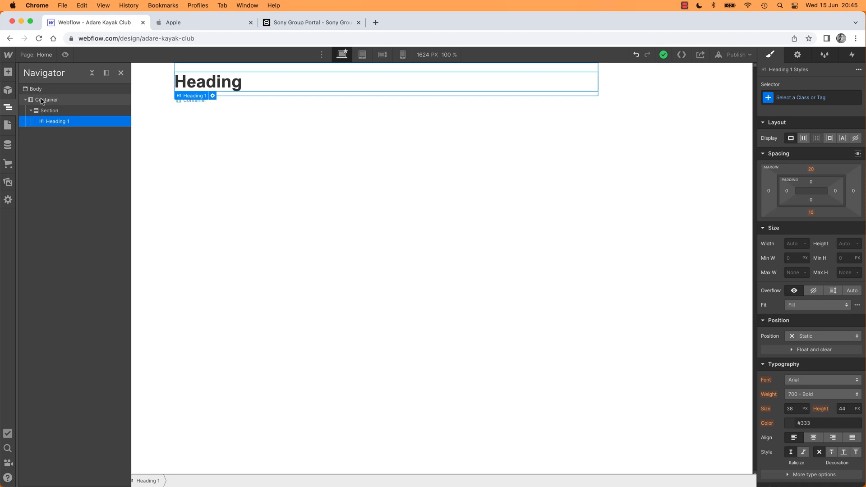
pyautogui.click(49, 110)
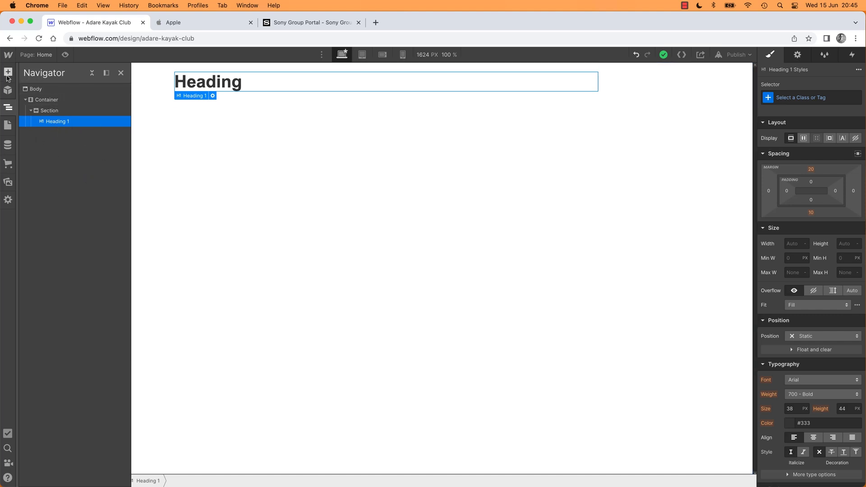
# In the Navigator, drop the Paragraph inside the Section below Heading 1 and select it
pyautogui.click(8, 72)
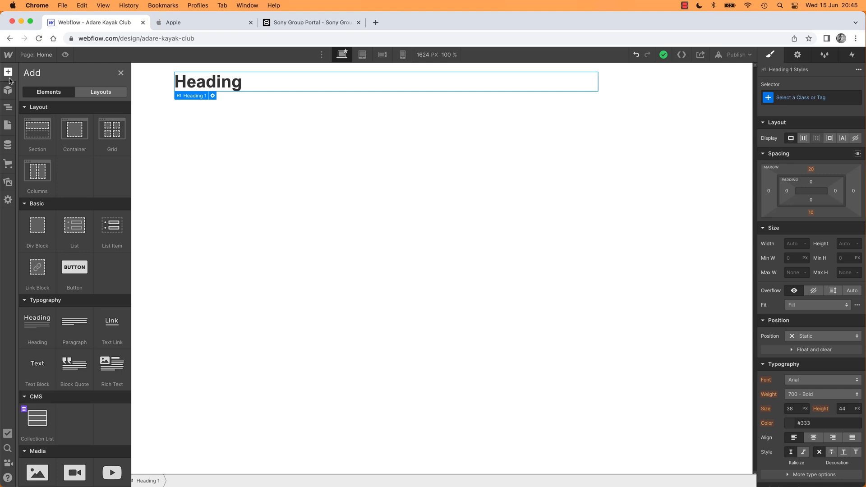
pyautogui.moveTo(74, 326)
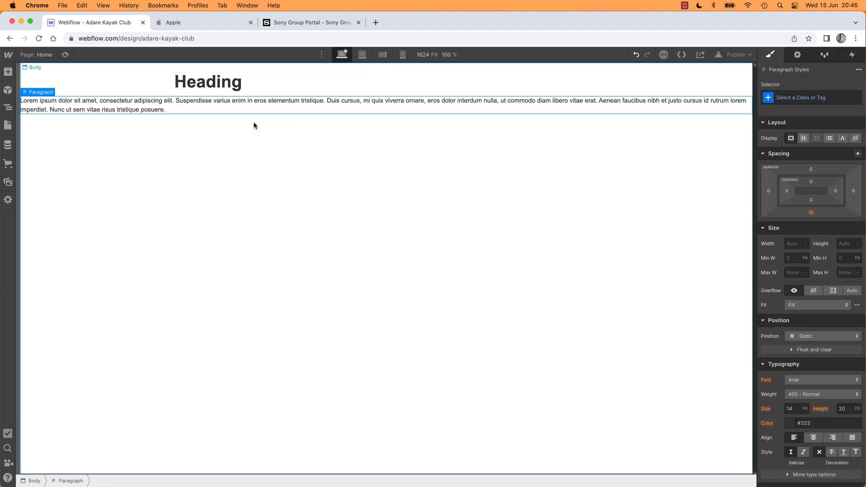
pyautogui.moveTo(260, 142)
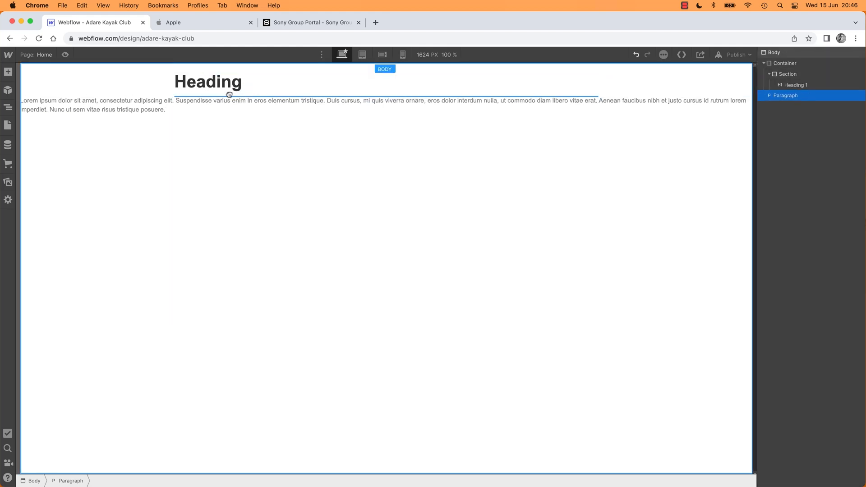
pyautogui.click(209, 82)
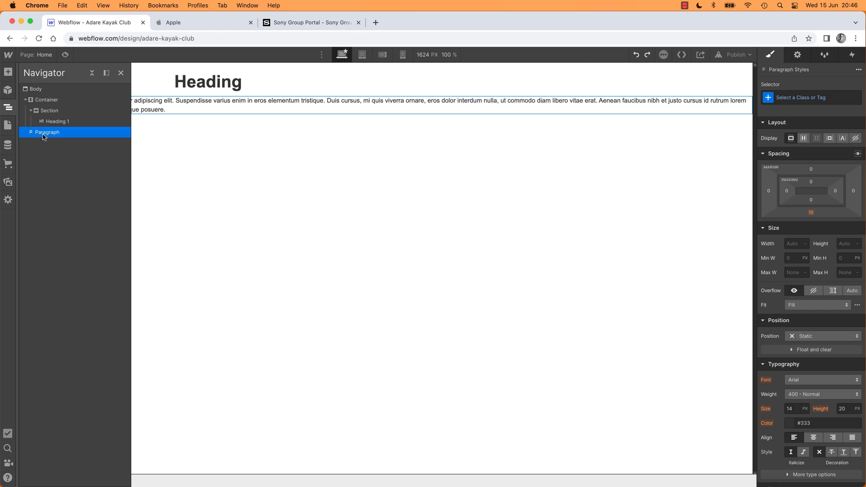
pyautogui.moveTo(34, 141)
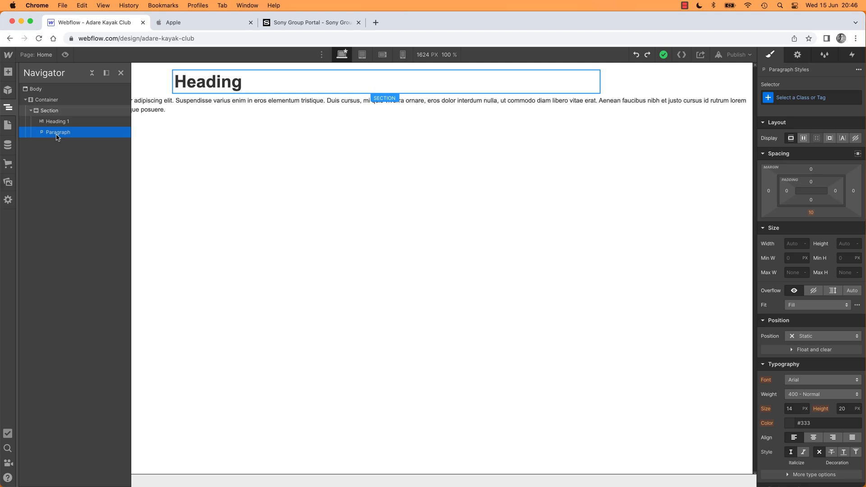
pyautogui.click(58, 121)
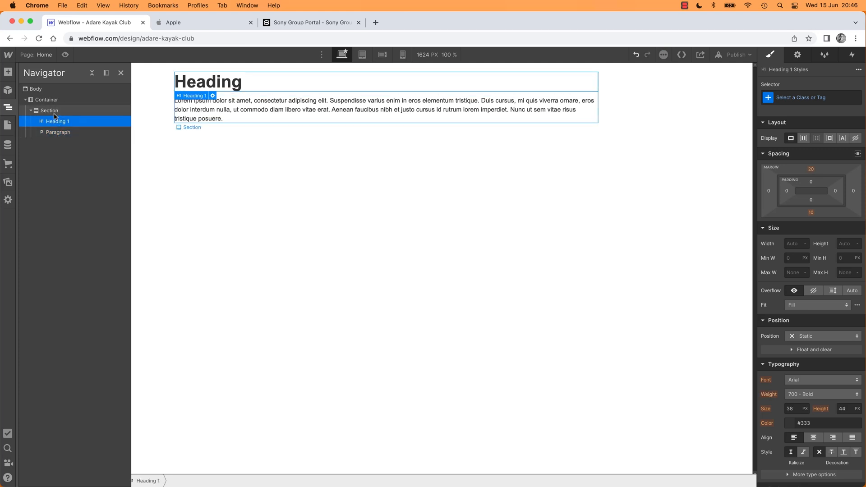
pyautogui.click(58, 131)
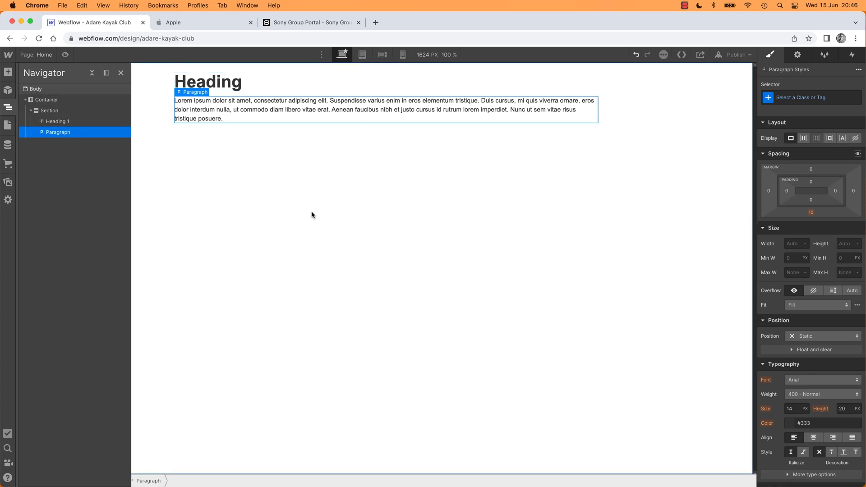
pyautogui.moveTo(343, 113)
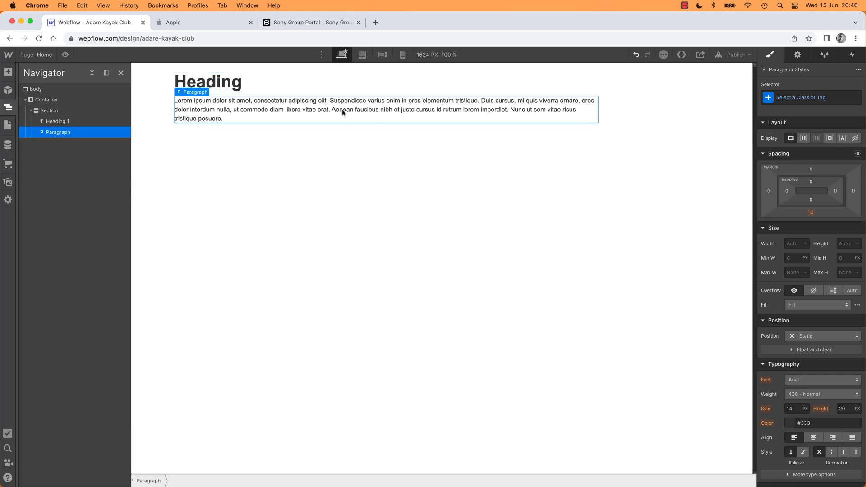
pyautogui.moveTo(341, 114)
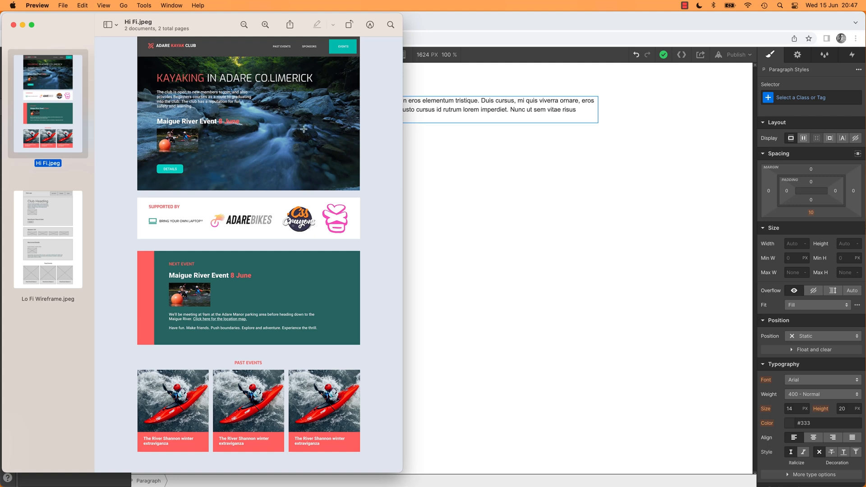
pyautogui.moveTo(276, 96)
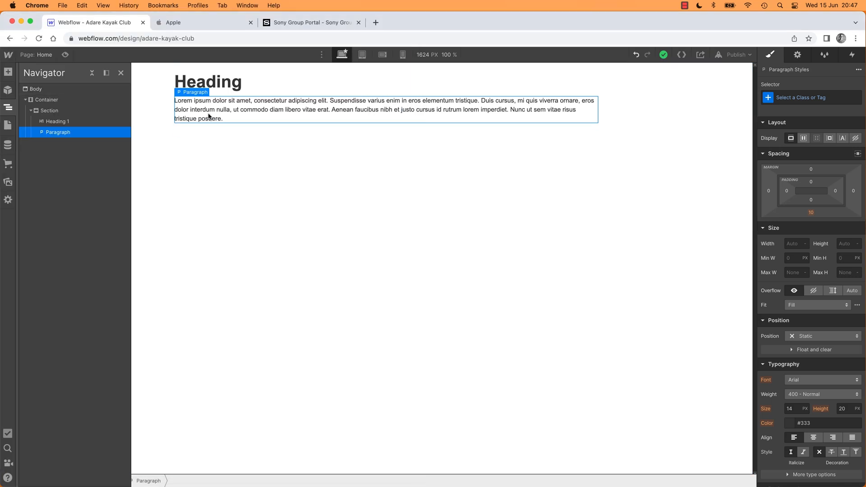
# Close the Navigator and reach the Paragraph's background colour picker in the Style panel
pyautogui.click(120, 72)
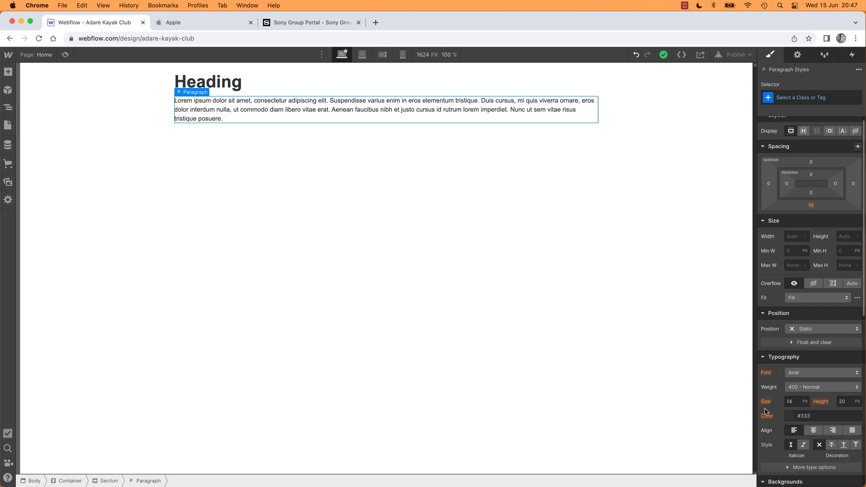
pyautogui.moveTo(771, 55)
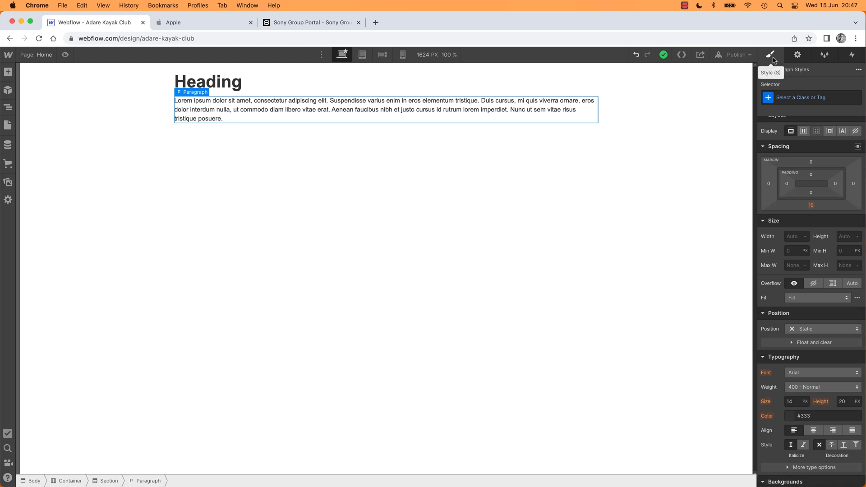
pyautogui.scroll(-3)
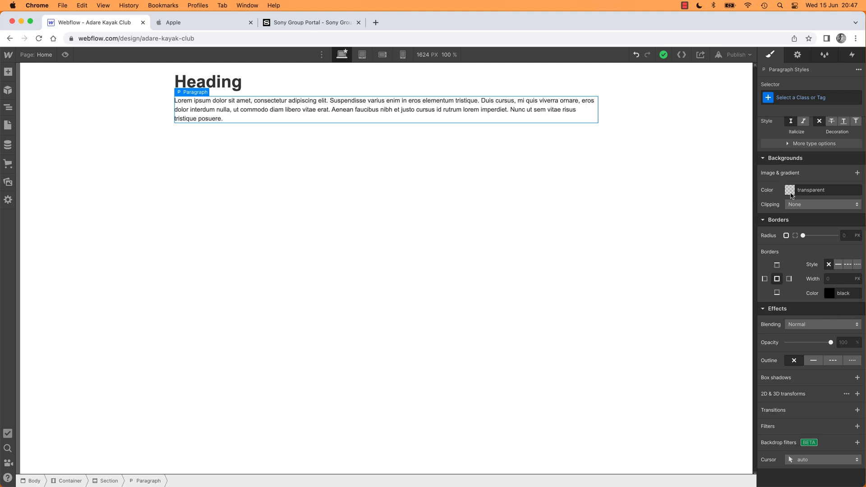
pyautogui.click(790, 189)
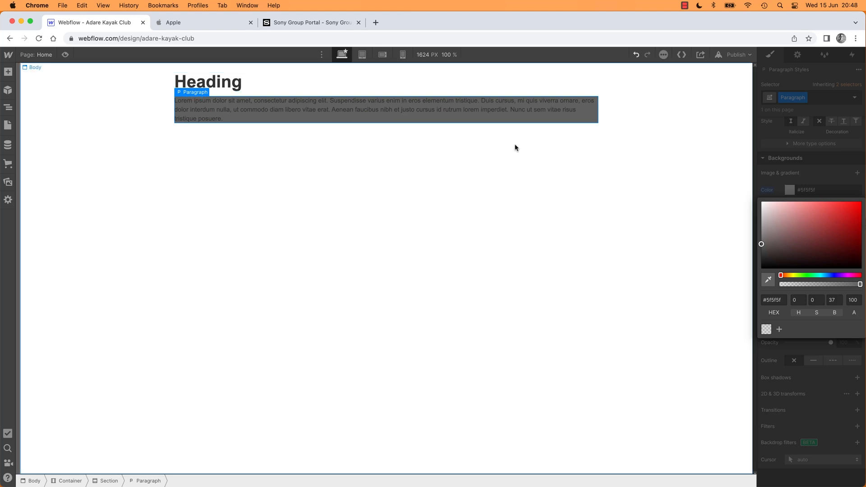
pyautogui.moveTo(348, 117)
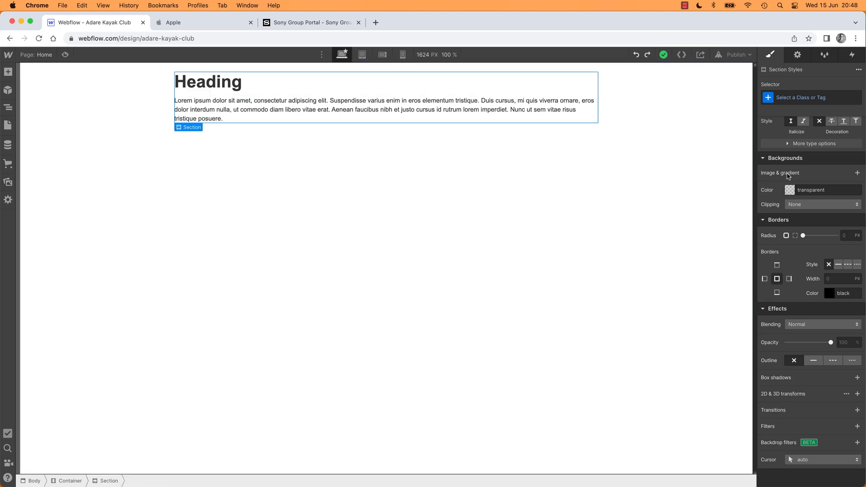
# Select the Section from the Navigator and bring up its background colour picker
pyautogui.click(790, 191)
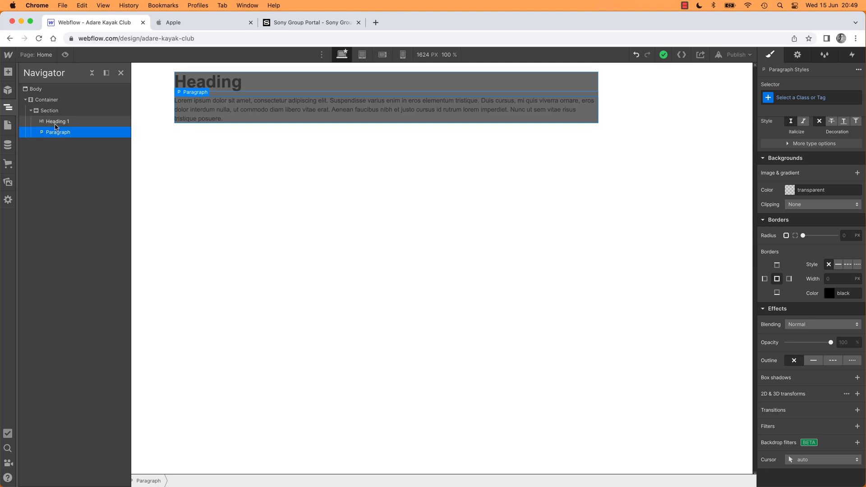
pyautogui.click(48, 110)
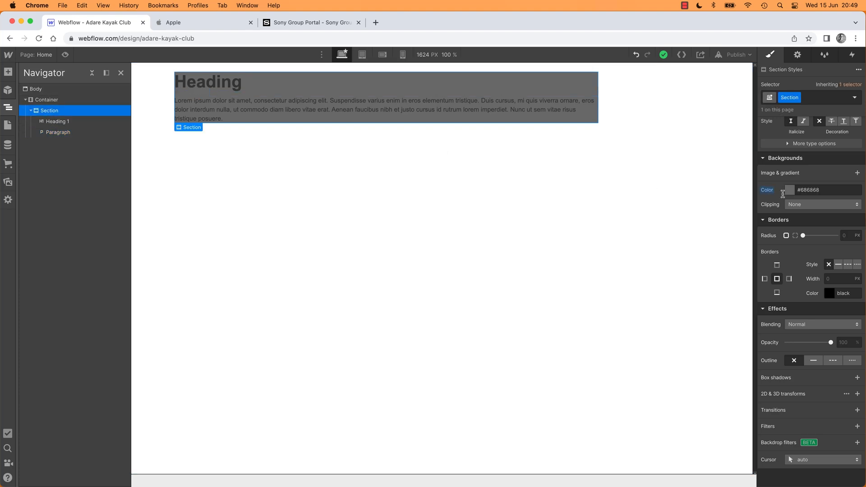
pyautogui.click(789, 190)
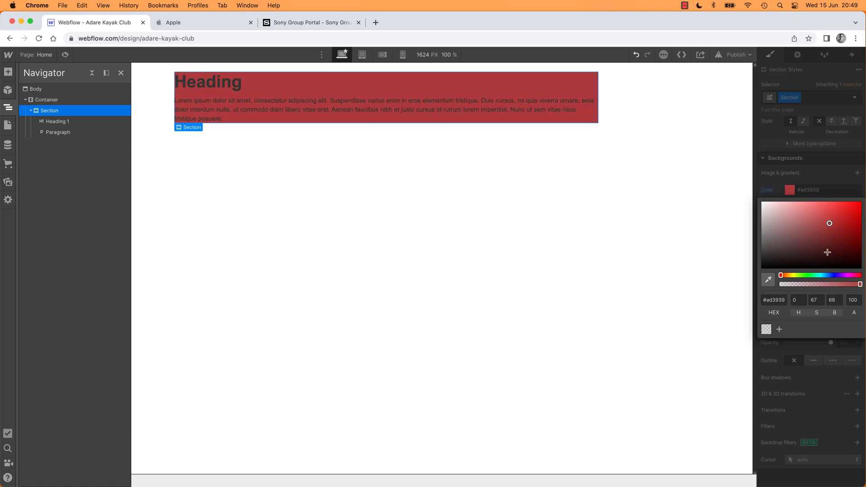
# Drag through the picker from pink and green shades to settle on a grey Section background
pyautogui.click(779, 220)
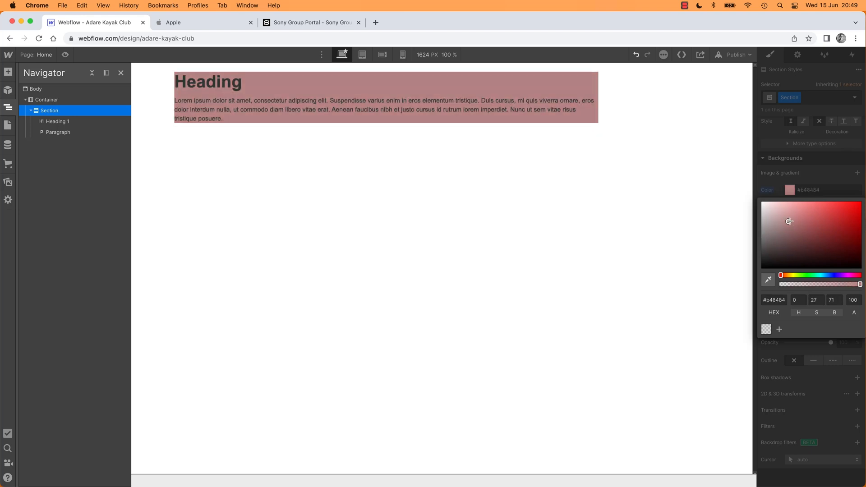
pyautogui.moveTo(790, 222); pyautogui.dragTo(762, 240)
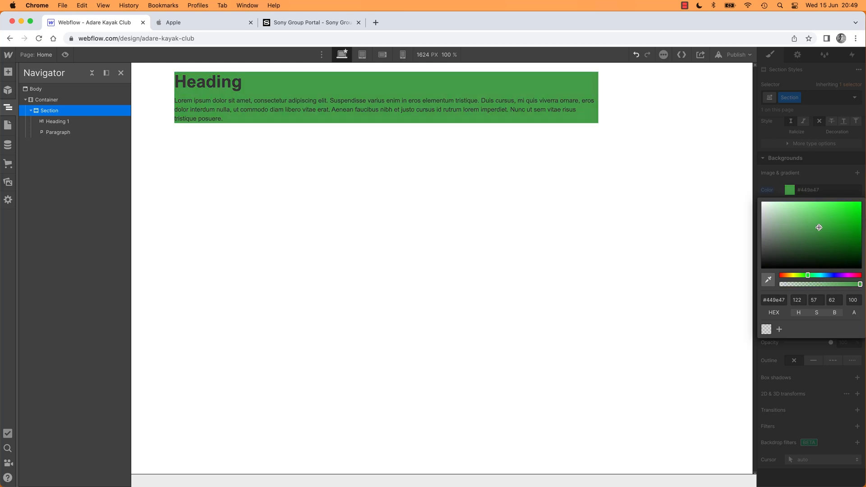
pyautogui.moveTo(819, 227); pyautogui.dragTo(762, 238)
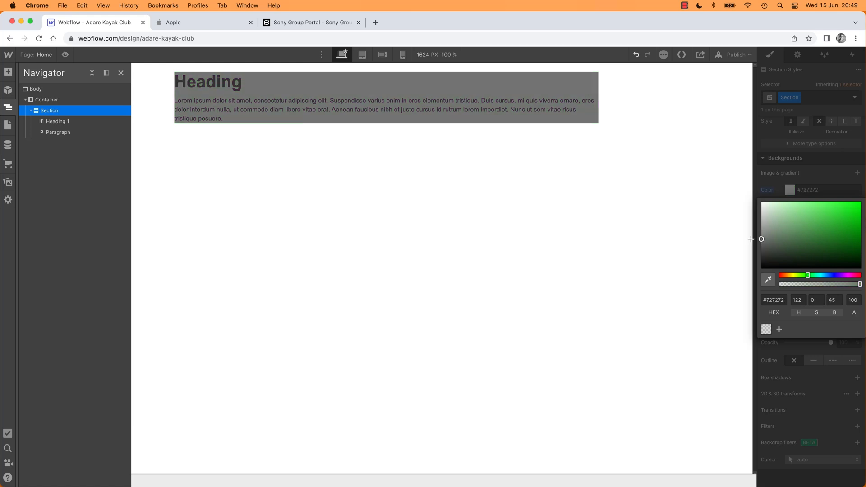
pyautogui.moveTo(762, 238); pyautogui.dragTo(761, 240)
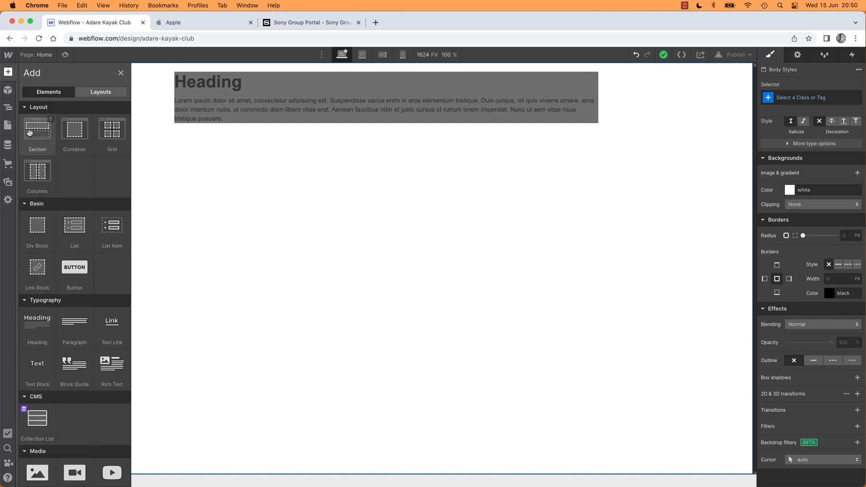
pyautogui.moveTo(74, 130)
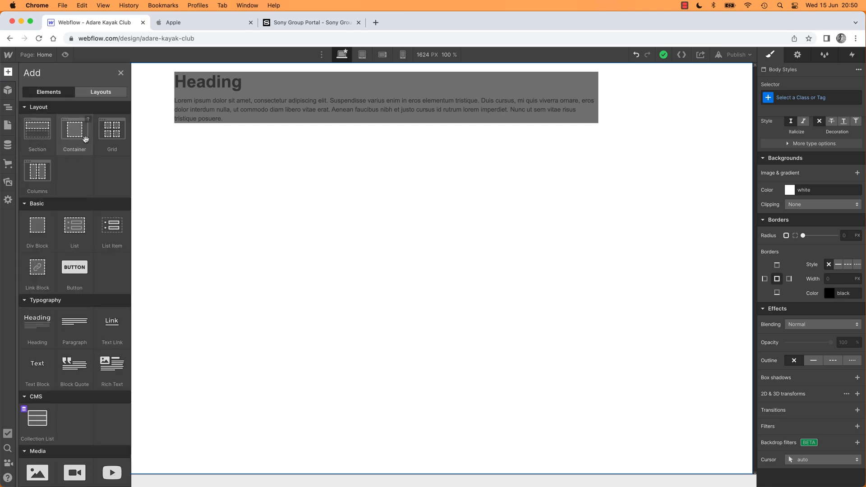
pyautogui.moveTo(84, 129)
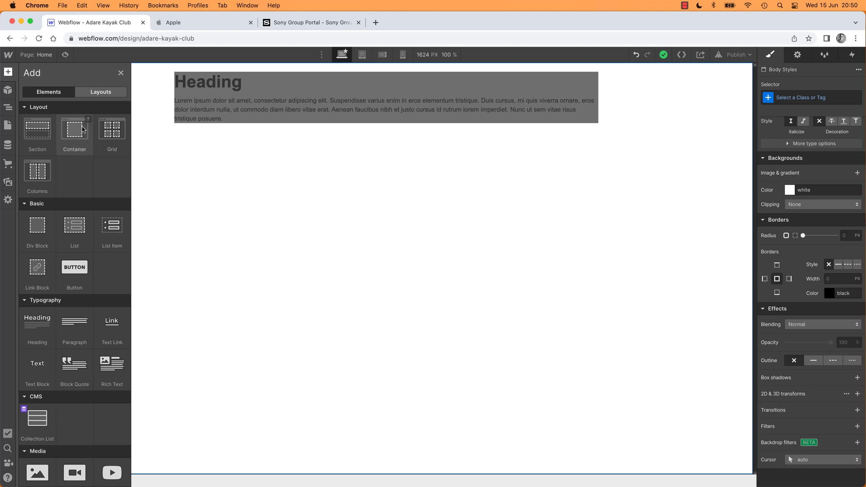
pyautogui.moveTo(37, 133)
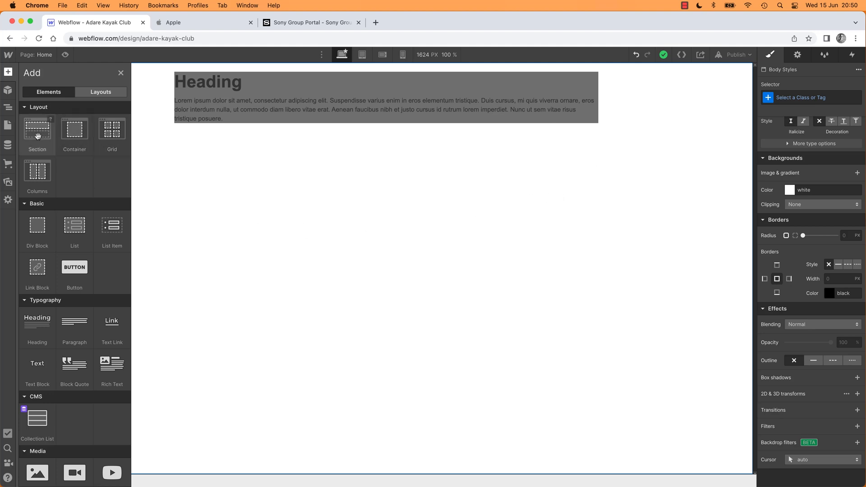
pyautogui.moveTo(74, 129)
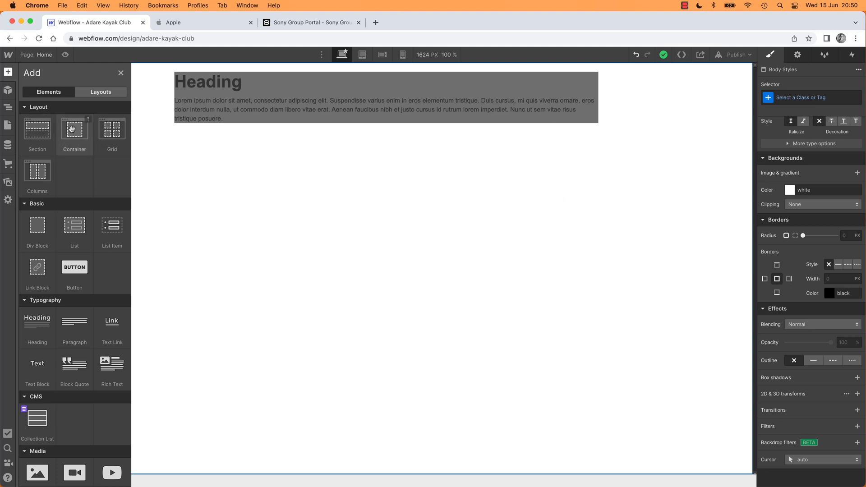
pyautogui.click(8, 72)
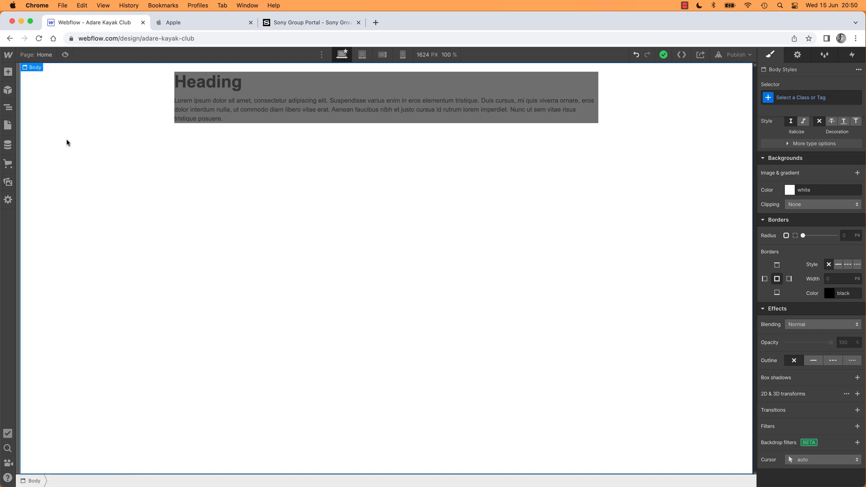
pyautogui.moveTo(69, 146)
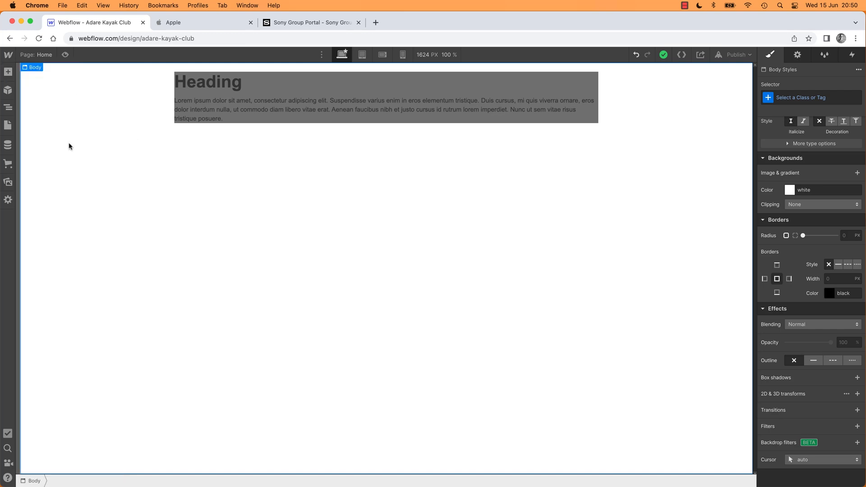
pyautogui.moveTo(154, 157)
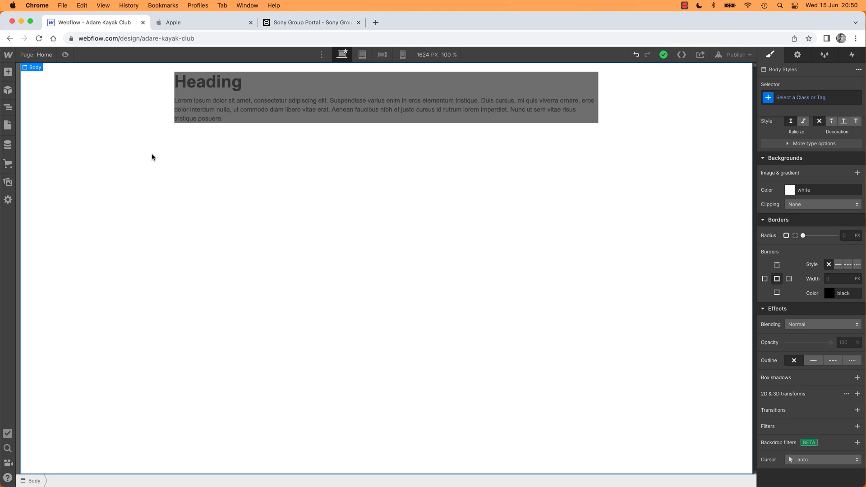
pyautogui.moveTo(219, 184)
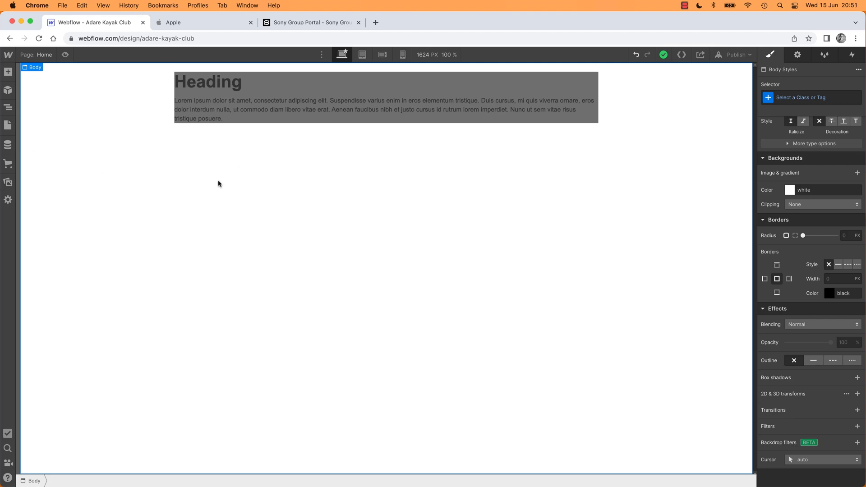